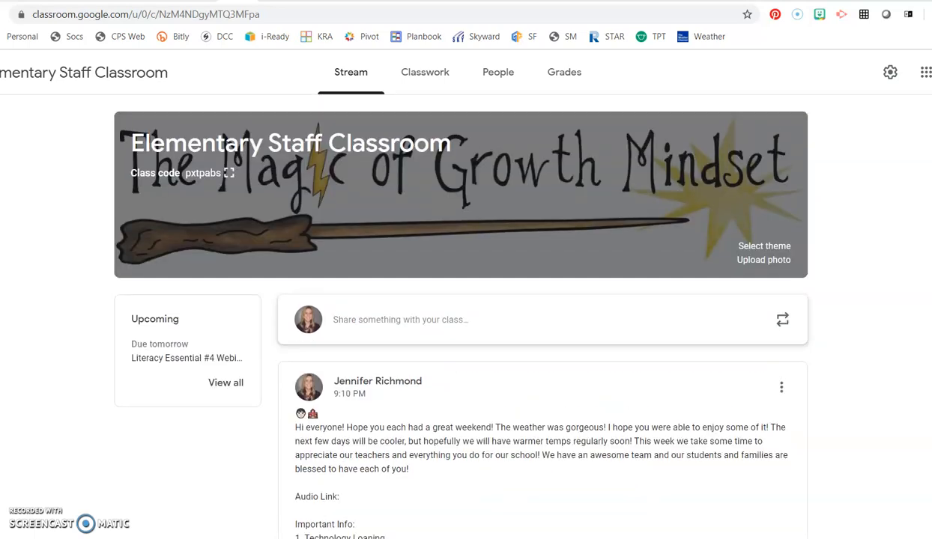
# Scroll the staff memo to the Things I've Learned section with its remote learning and Immersive Reader links
pyautogui.scroll(-3)
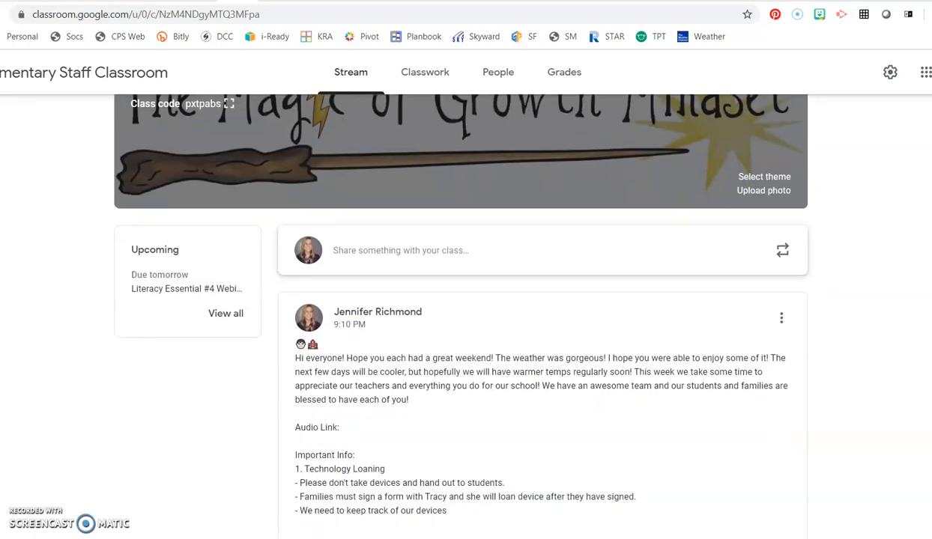
pyautogui.scroll(3)
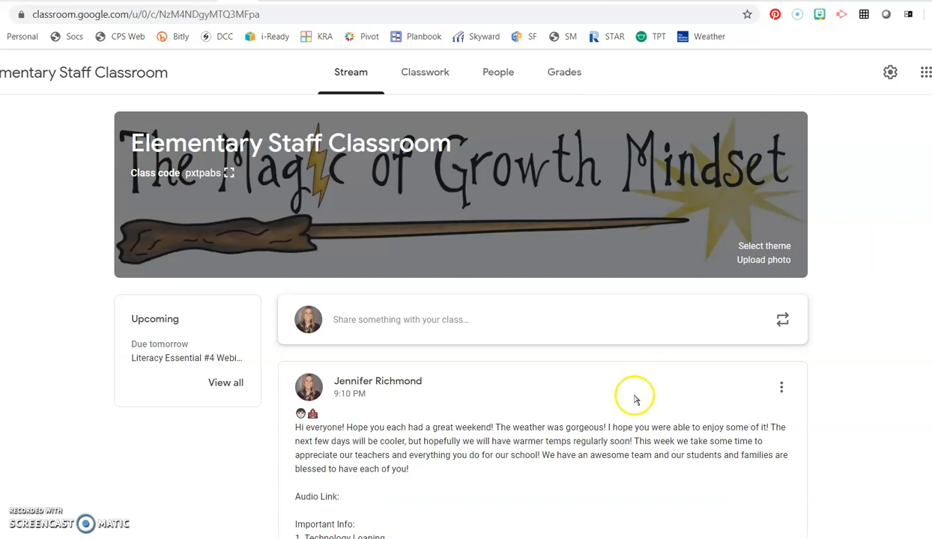
pyautogui.scroll(-3)
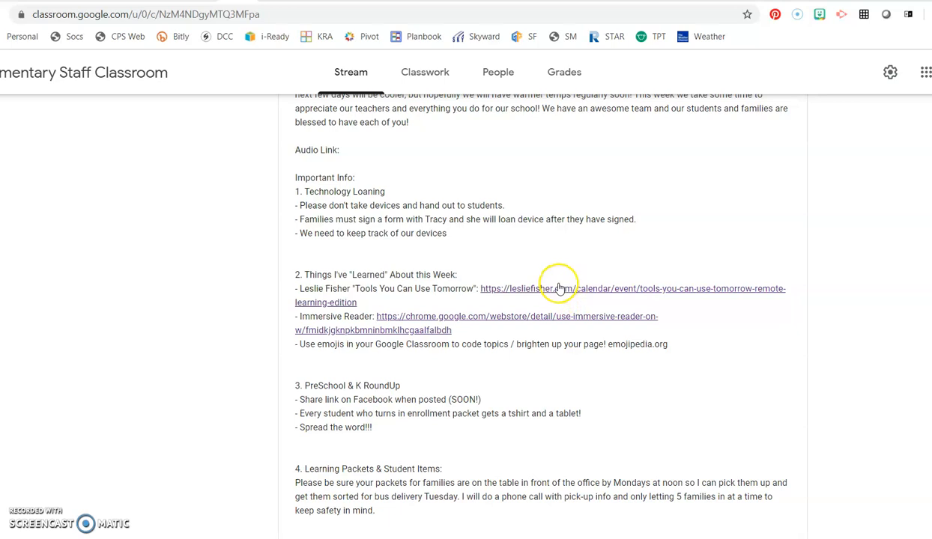
pyautogui.moveTo(553, 299)
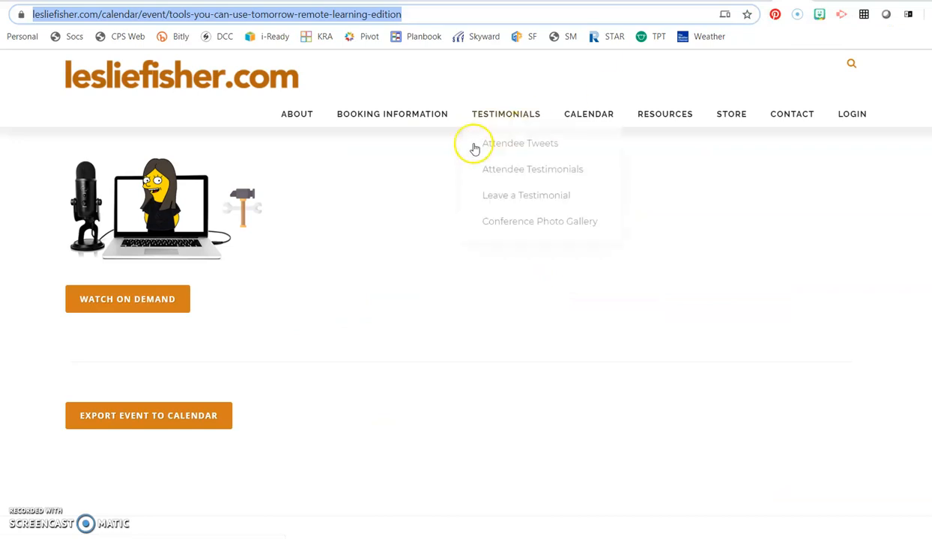
pyautogui.moveTo(135, 327)
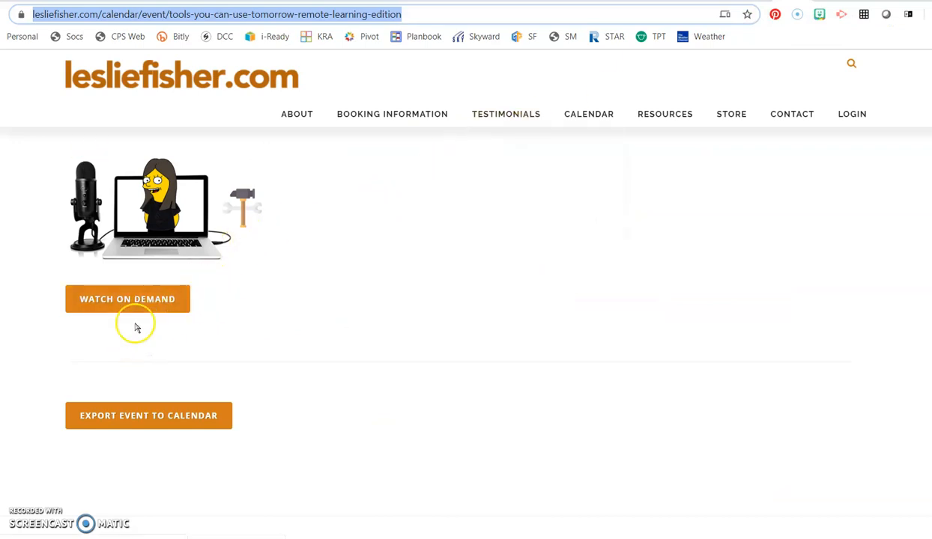
# Scroll the Tools You Can Use Tomorrow webinar page up to its title and May 2020 dates
pyautogui.scroll(3)
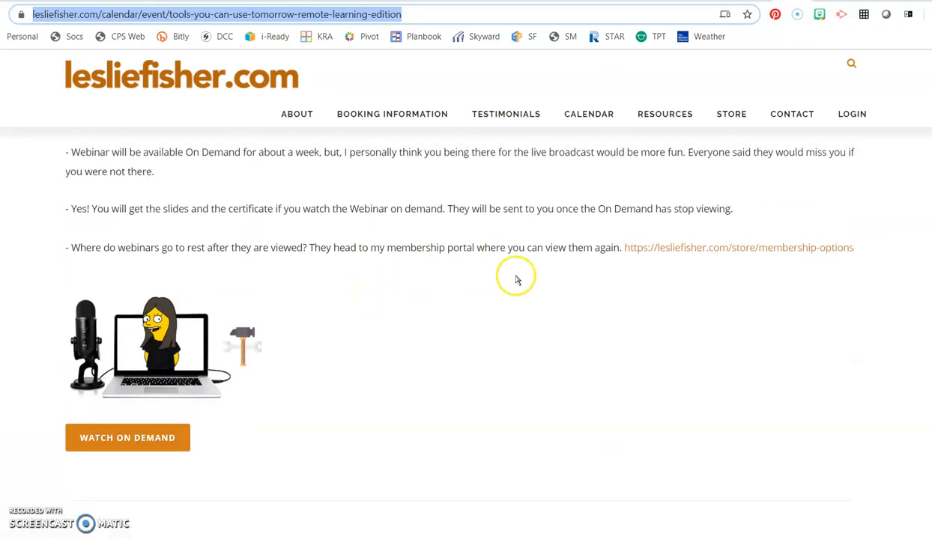
pyautogui.scroll(3)
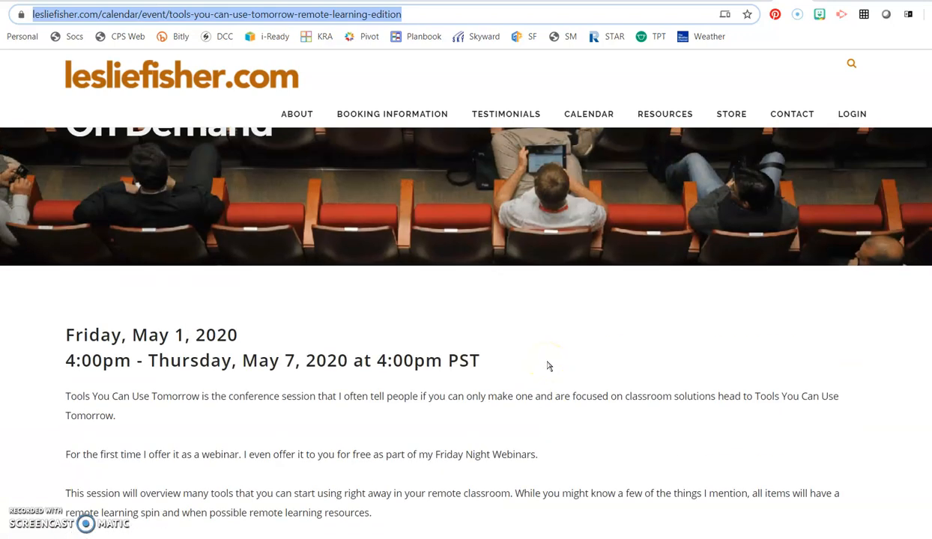
pyautogui.scroll(3)
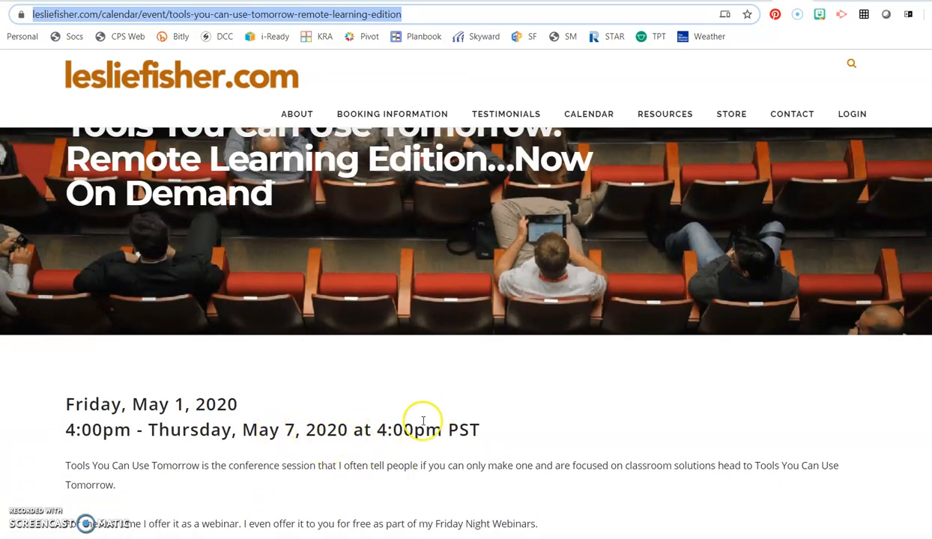
pyautogui.moveTo(384, 30)
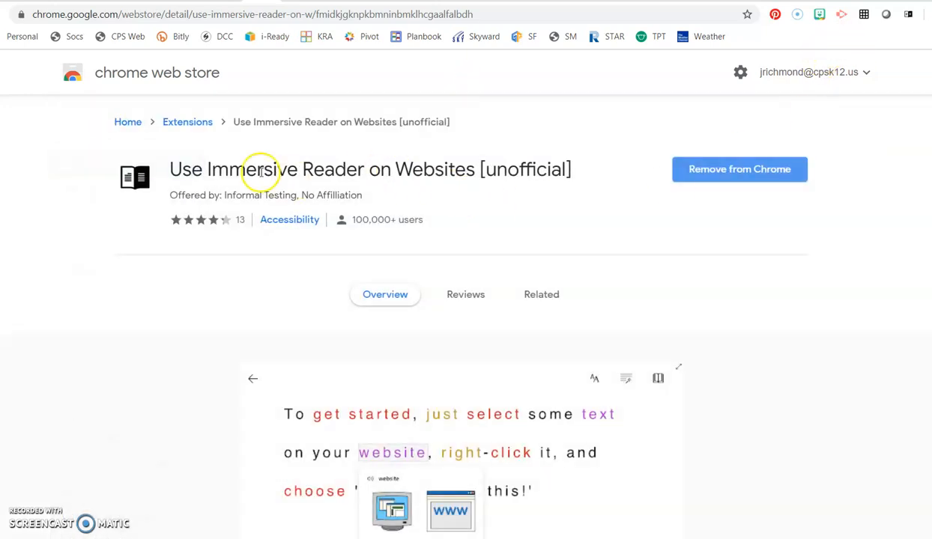
pyautogui.moveTo(821, 73)
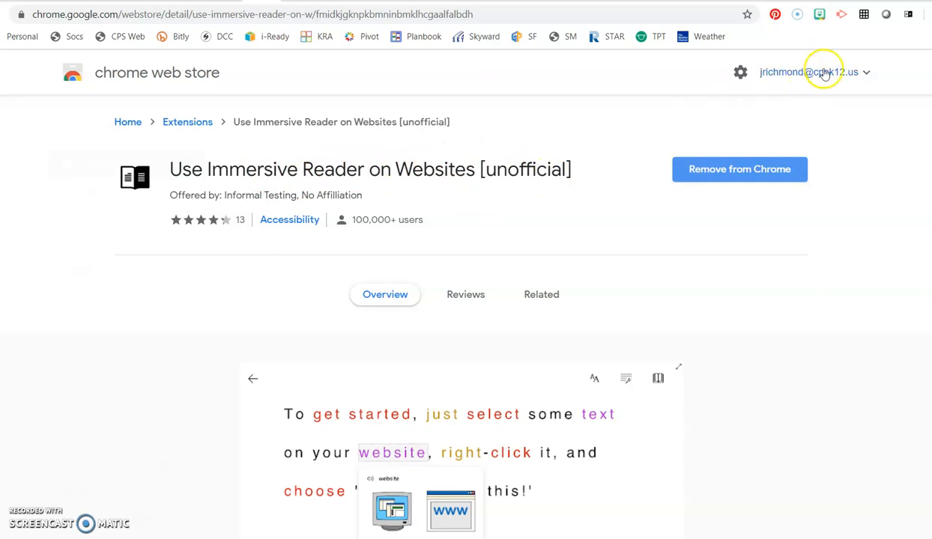
pyautogui.moveTo(899, 9)
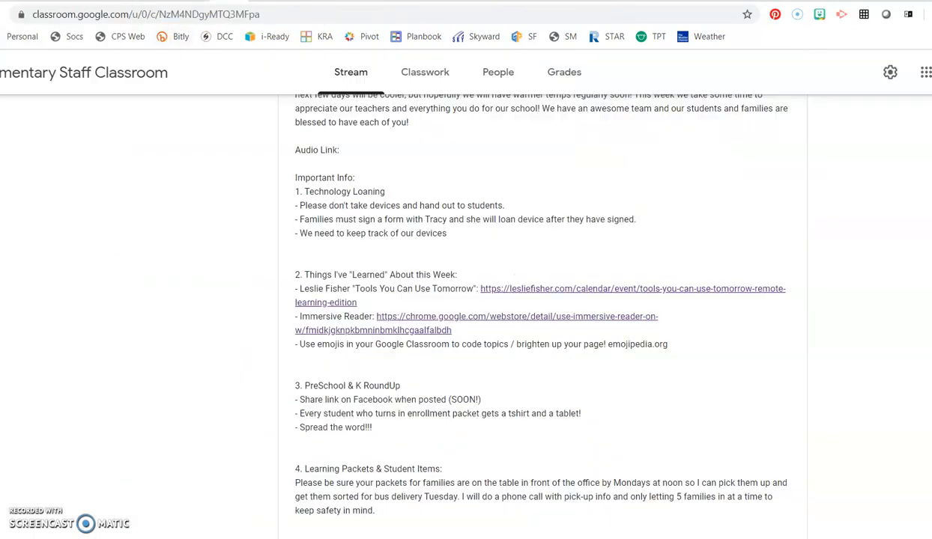
# Select the Important Info technology-loaning lines and send them to Immersive Reader via 'Help me read this'
pyautogui.moveTo(293, 177); pyautogui.dragTo(386, 205)
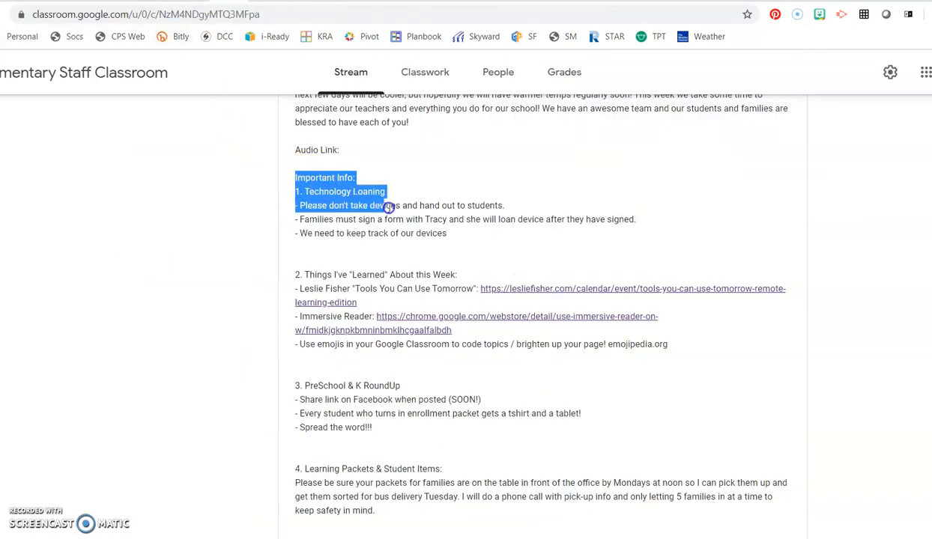
pyautogui.moveTo(387, 205); pyautogui.dragTo(446, 234)
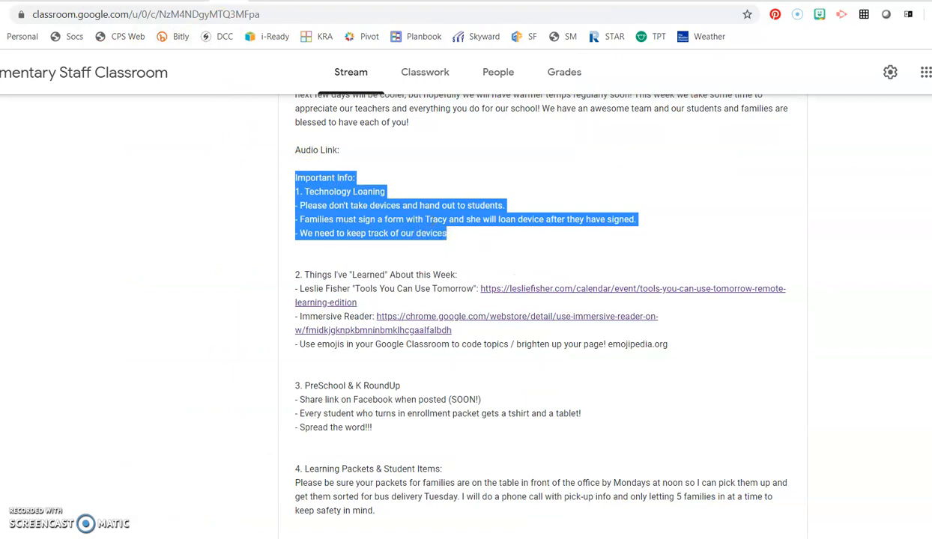
pyautogui.rightClick(433, 218)
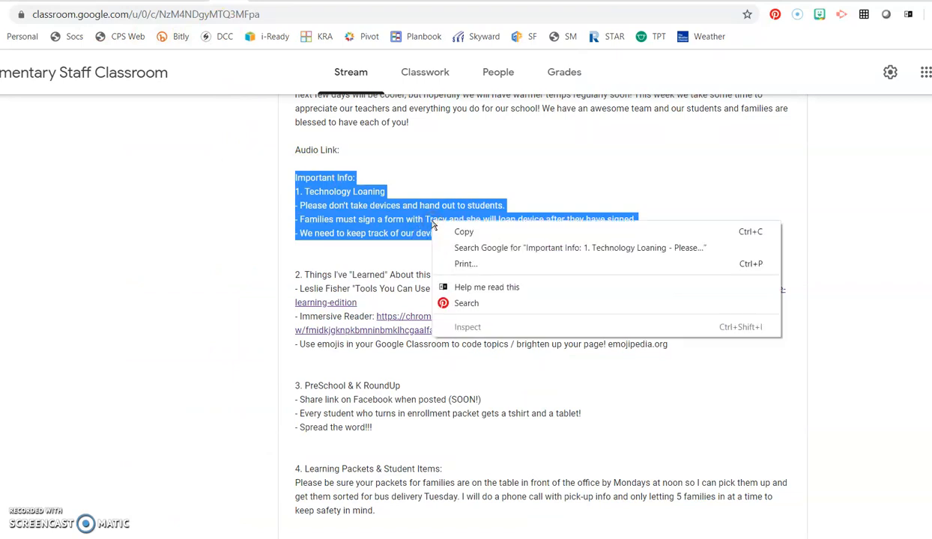
pyautogui.moveTo(485, 288)
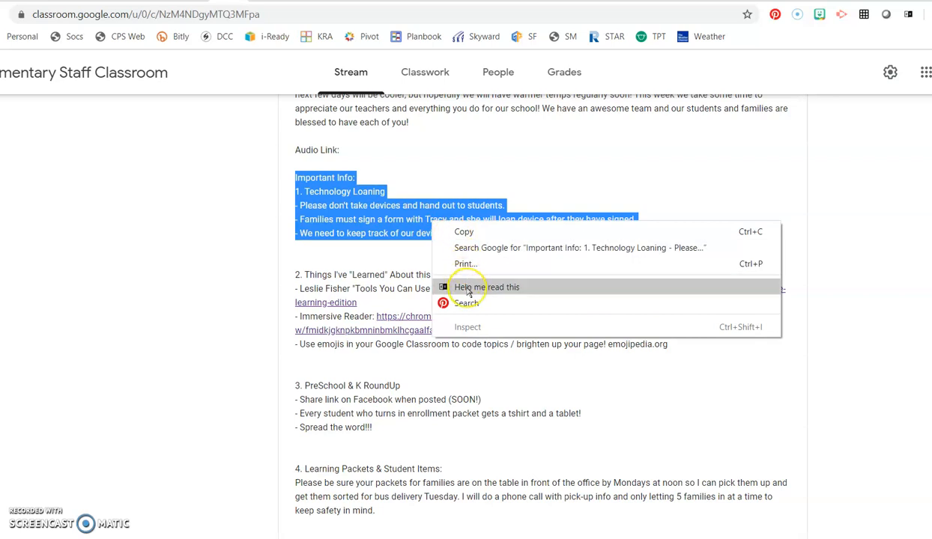
pyautogui.moveTo(485, 297)
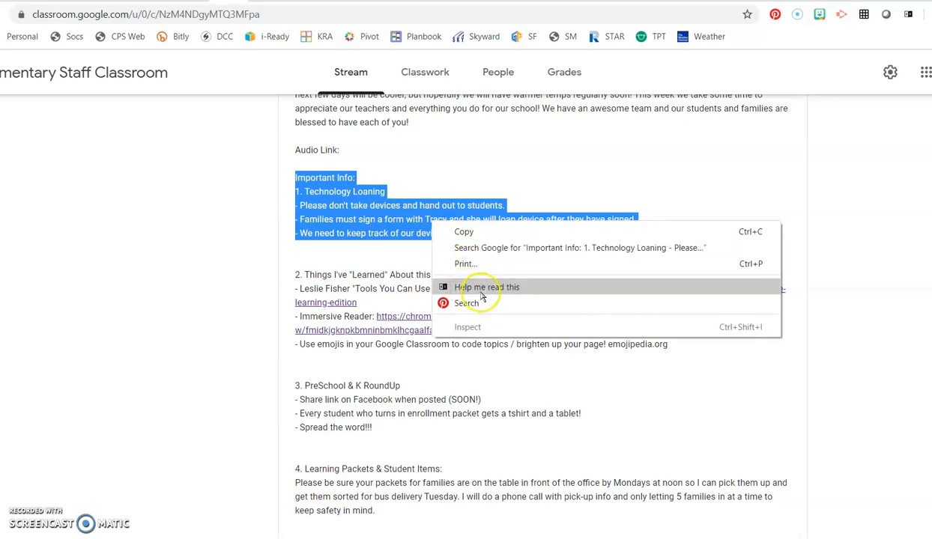
pyautogui.click(488, 288)
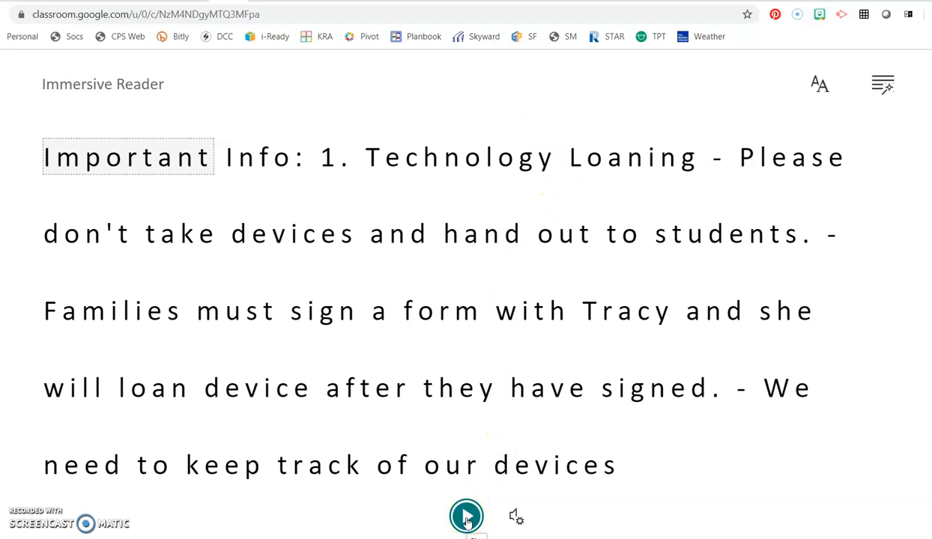
# Play the Important Info passage aloud, then bring up the text size and font preferences
pyautogui.click(467, 515)
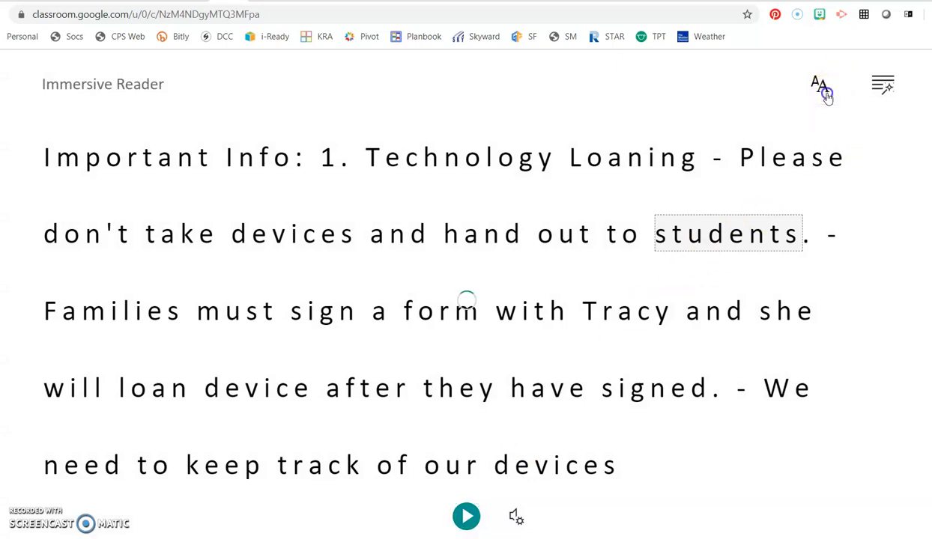
pyautogui.click(821, 84)
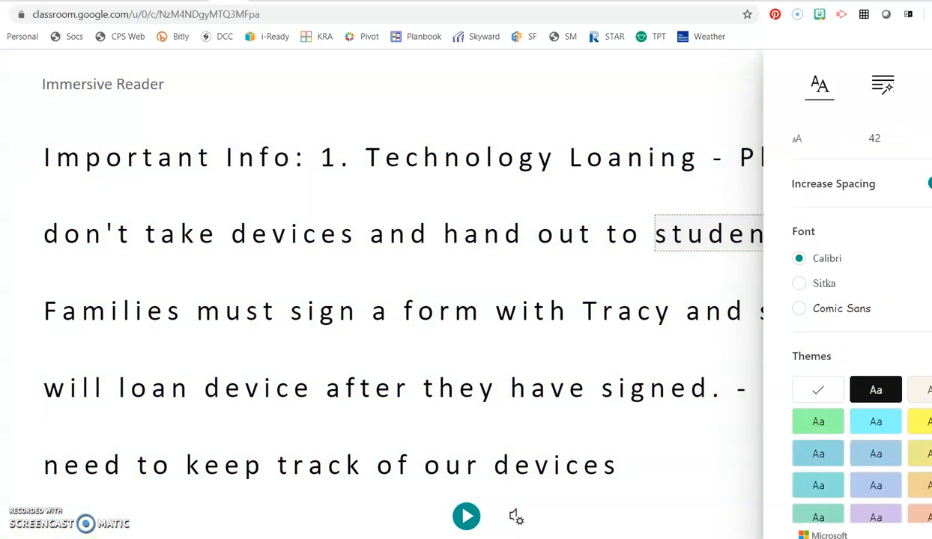
# Enable Syllables and Parts of Speech colouring, then show the Translate language list in Reading Preferences
pyautogui.click(884, 84)
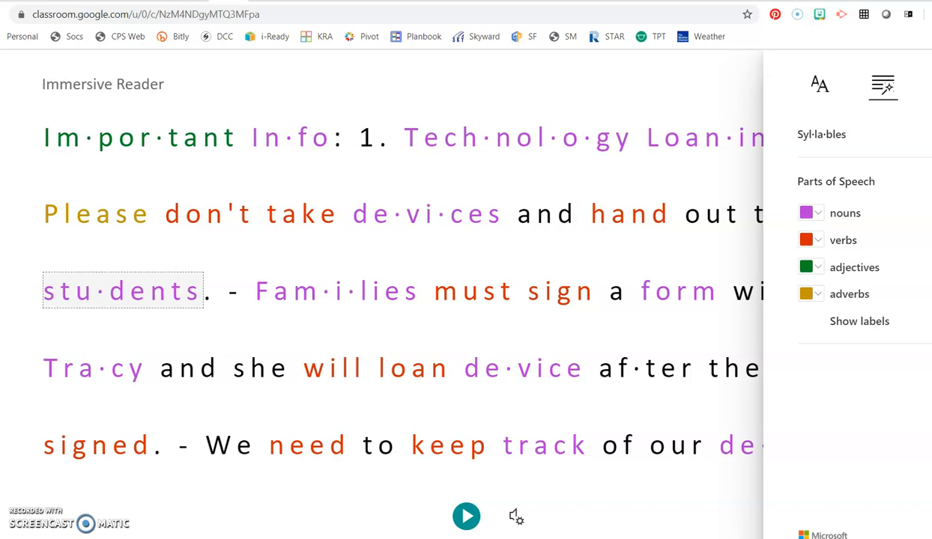
pyautogui.moveTo(906, 99)
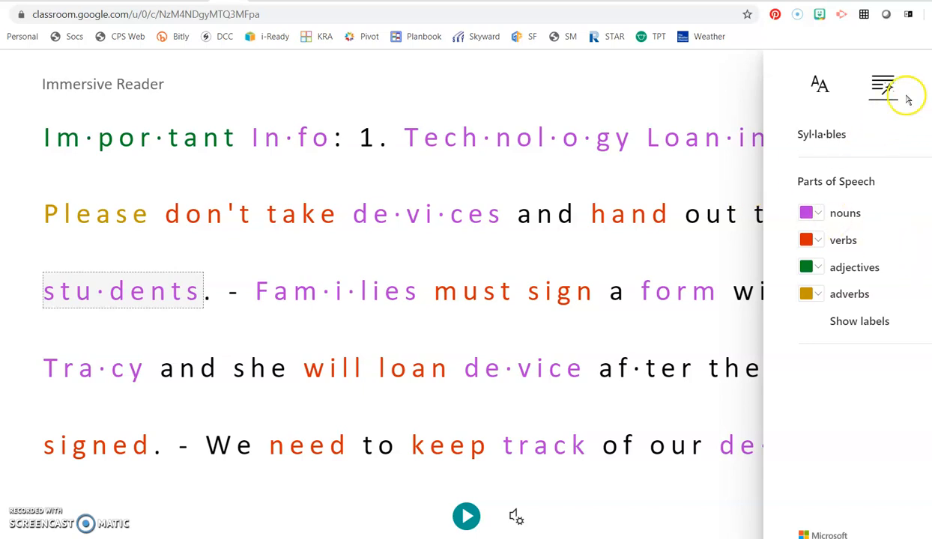
pyautogui.click(882, 84)
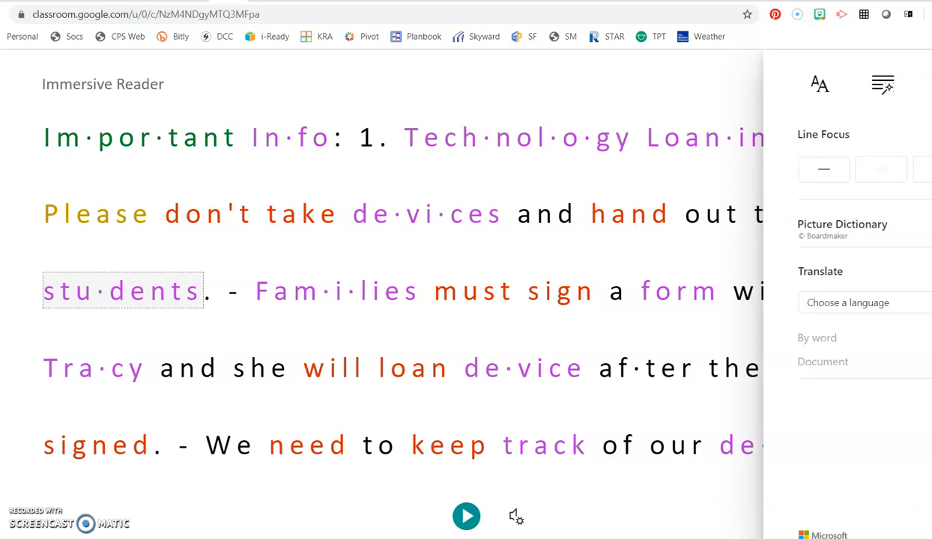
pyautogui.moveTo(743, 158)
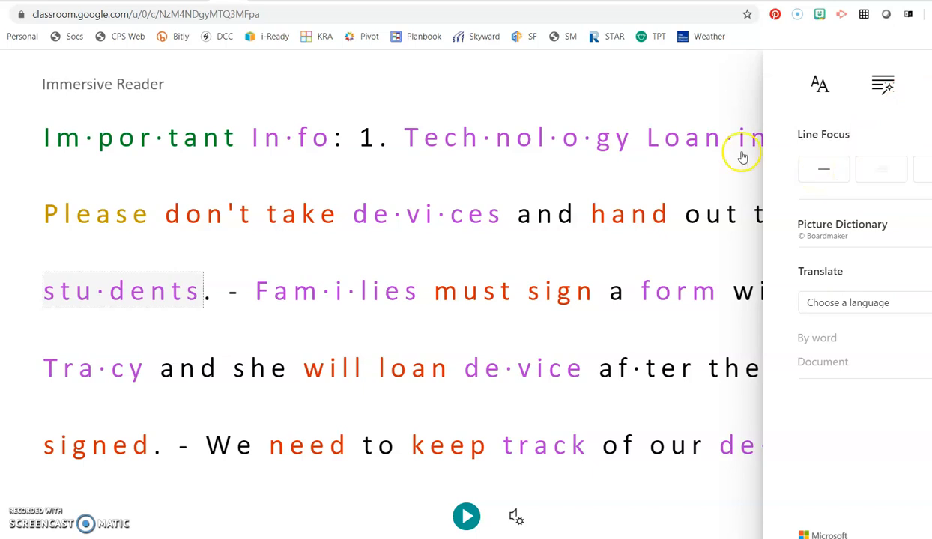
pyautogui.moveTo(603, 168)
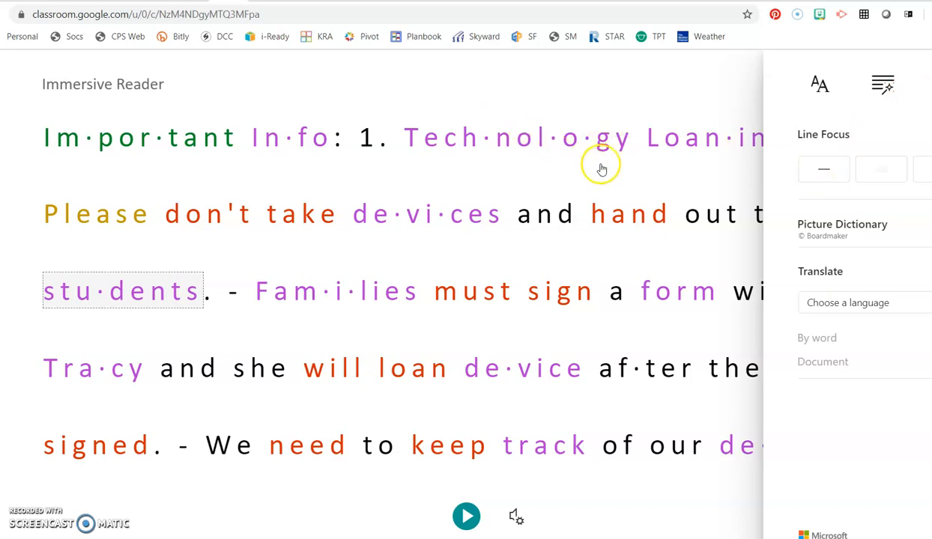
pyautogui.click(863, 303)
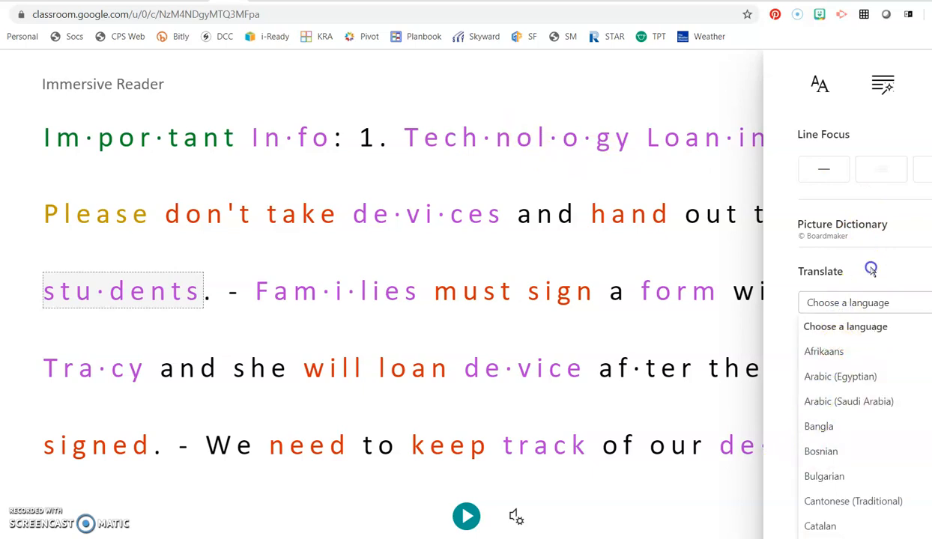
pyautogui.click(870, 270)
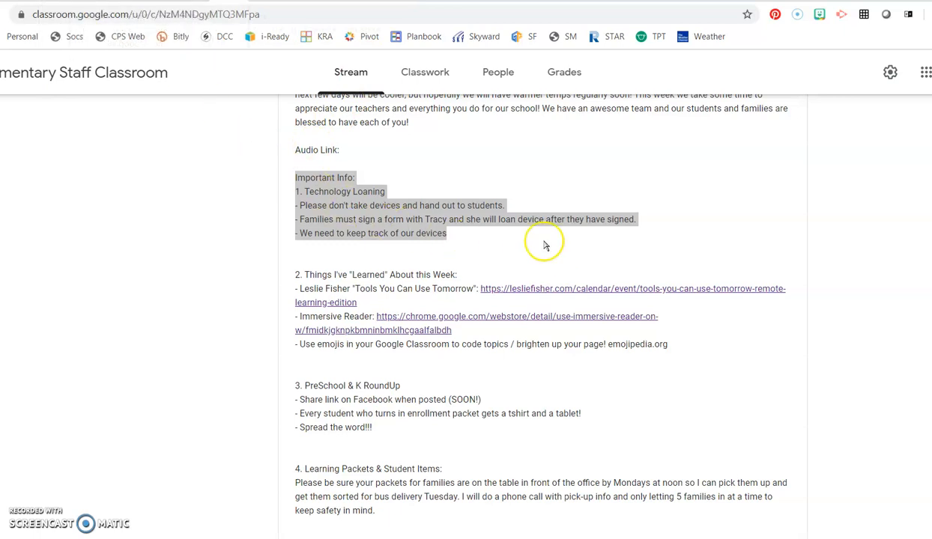
# Launch emojipedia.org from the memo link in a new tab and return to the Elementary Staff Classroom stream
pyautogui.click(471, 243)
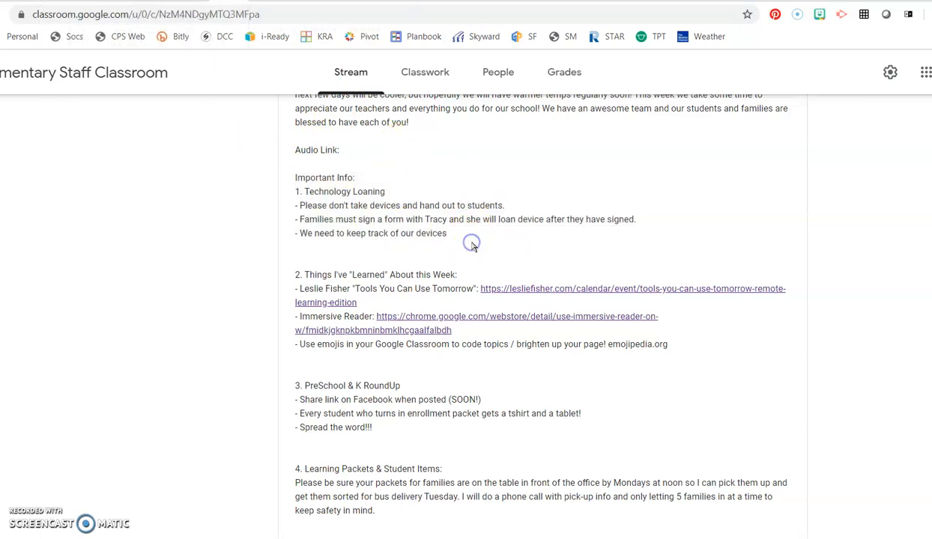
pyautogui.moveTo(542, 210)
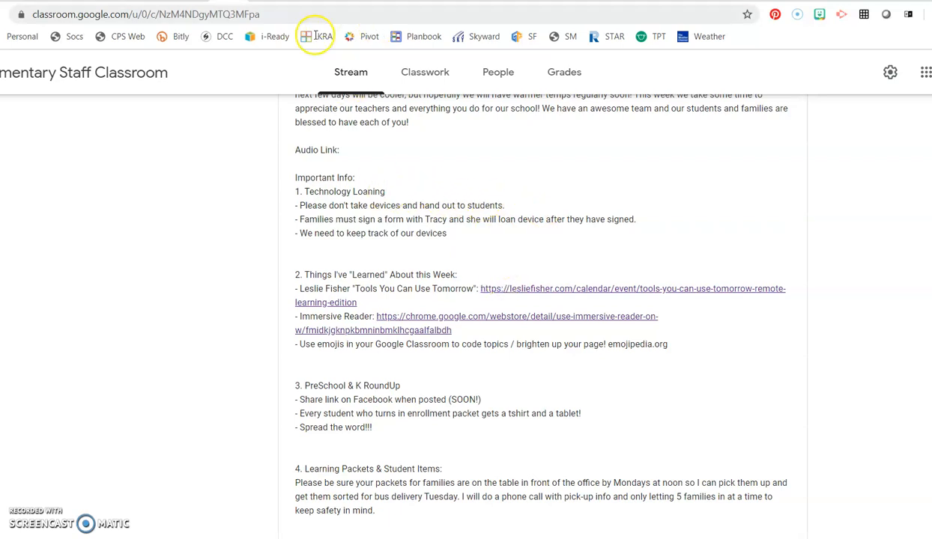
pyautogui.moveTo(261, 164)
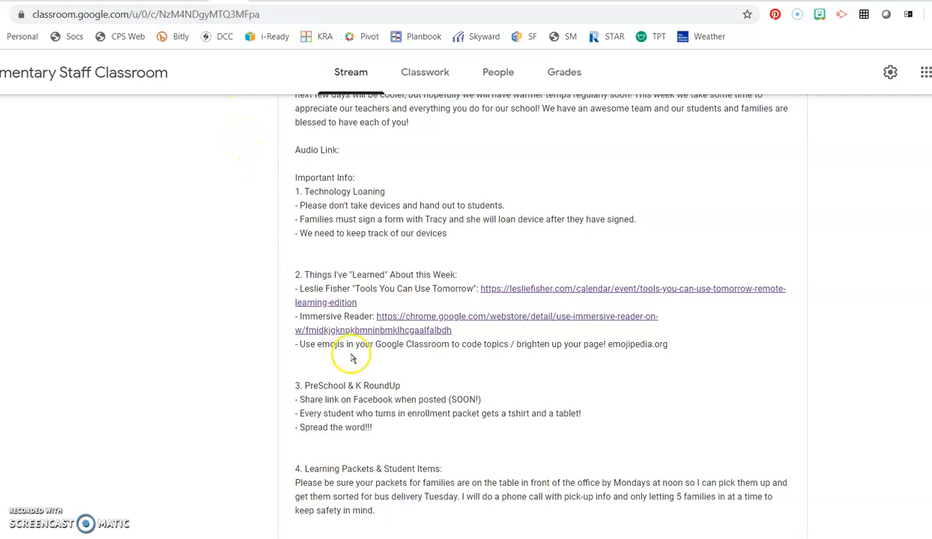
pyautogui.moveTo(597, 358)
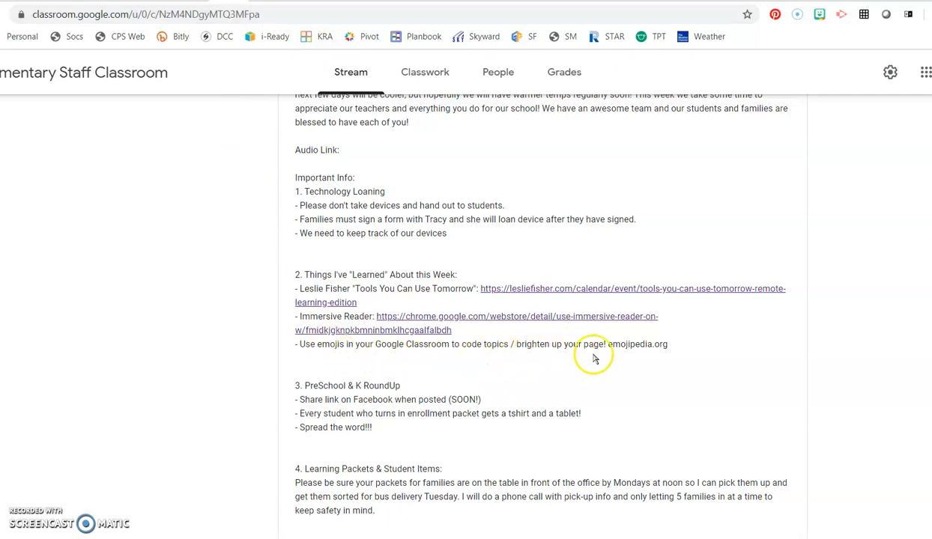
pyautogui.moveTo(644, 367)
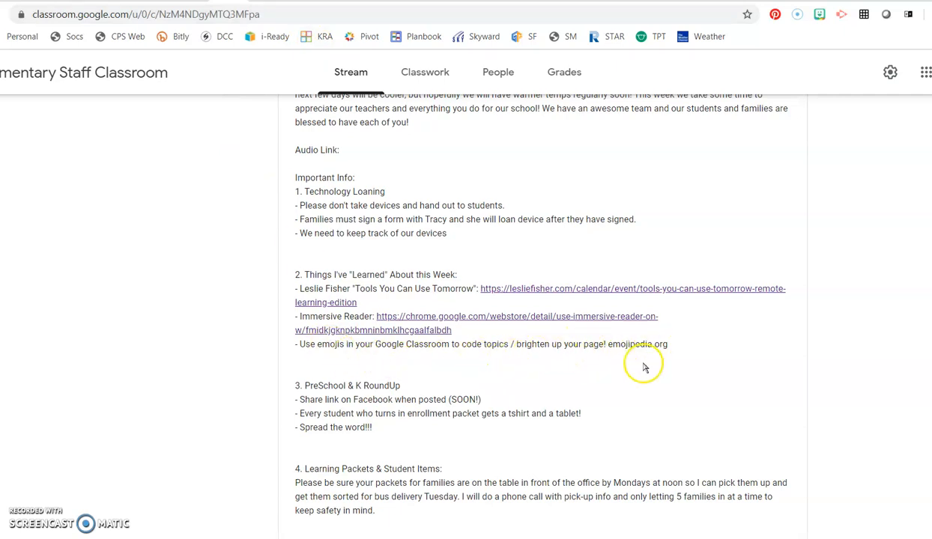
pyautogui.moveTo(675, 347)
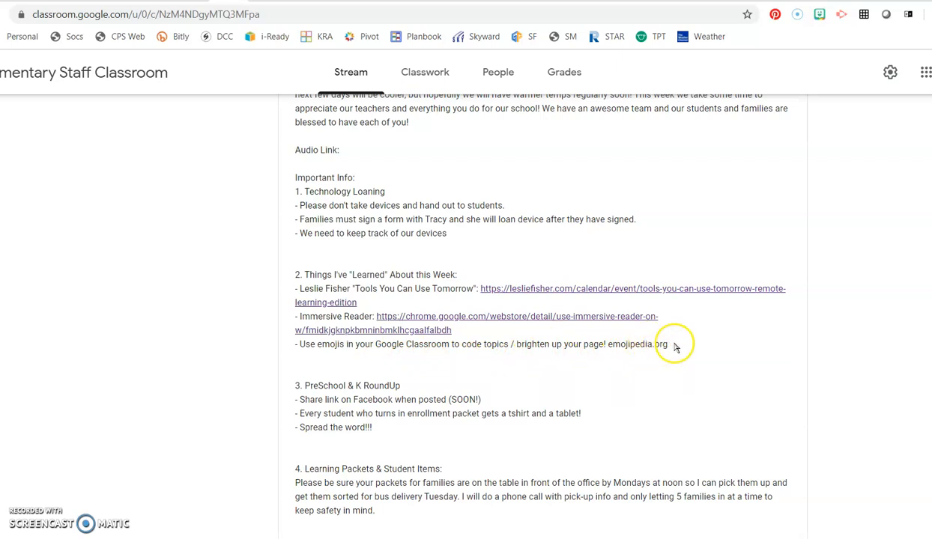
pyautogui.doubleClick(638, 343)
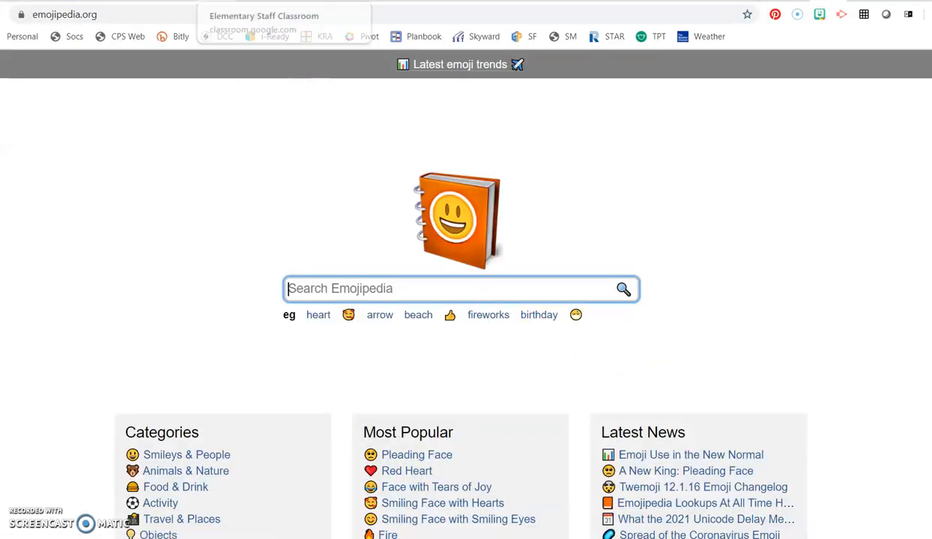
pyautogui.click(262, 15)
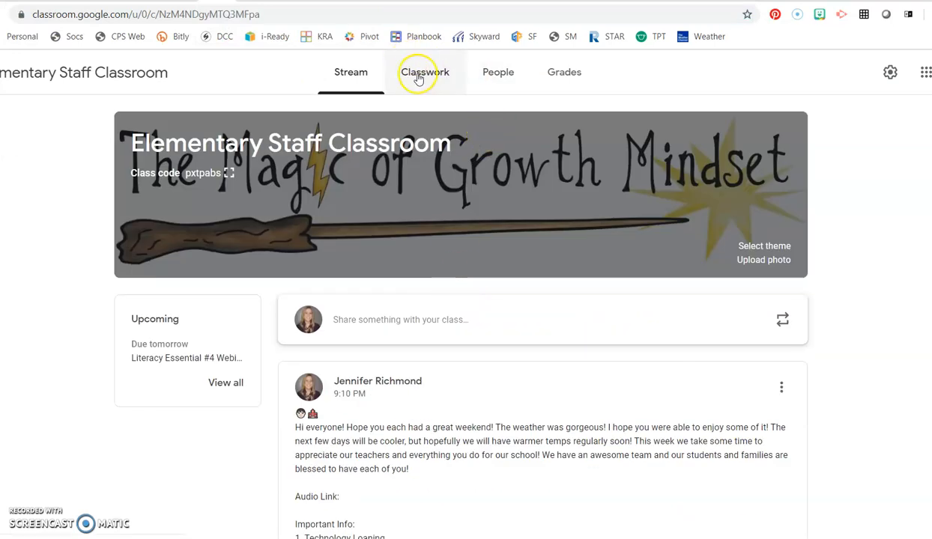
# From Classwork, open the Literacy Essential #4 Webinar assignment for editing
pyautogui.click(425, 72)
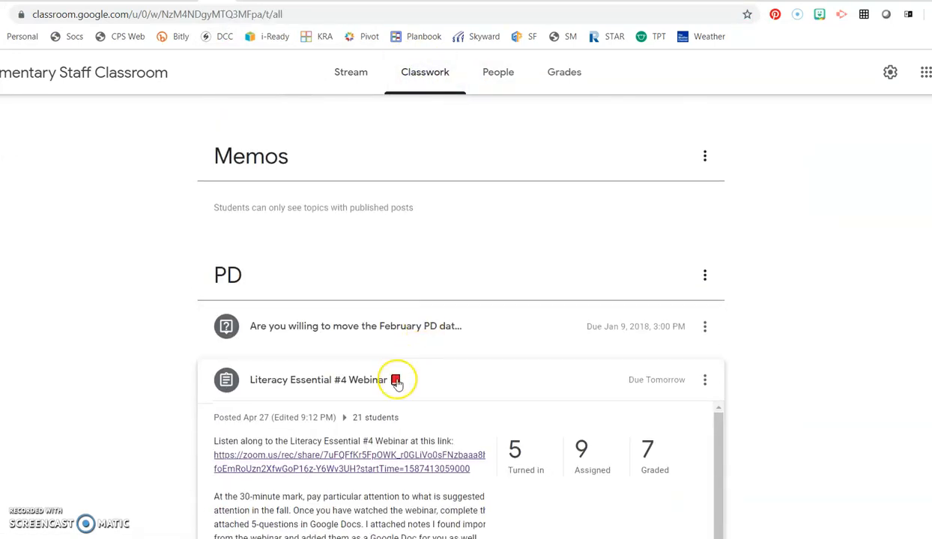
pyautogui.moveTo(352, 375)
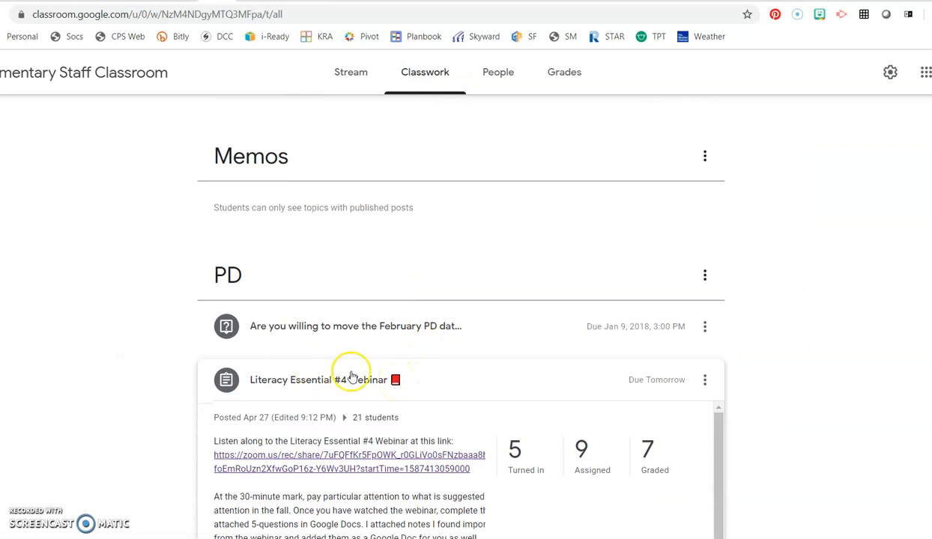
pyautogui.moveTo(413, 378)
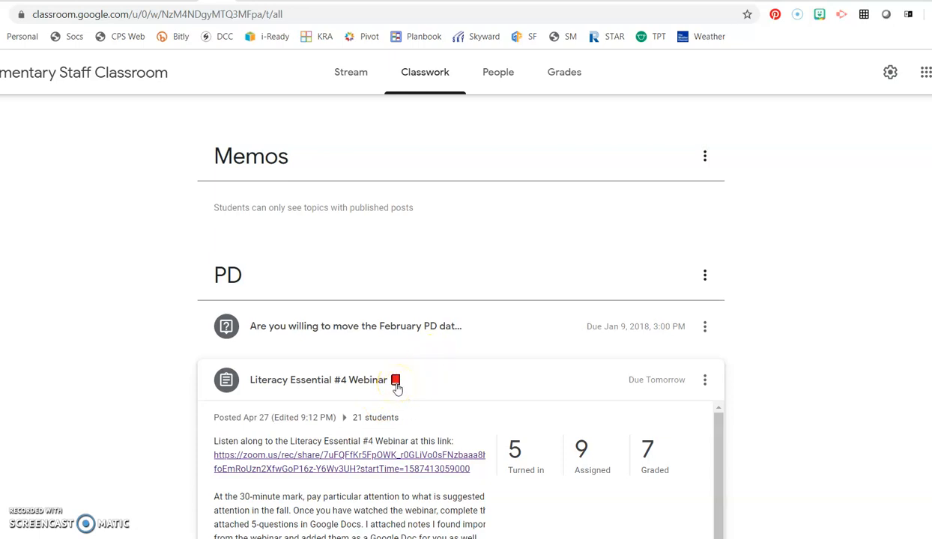
pyautogui.moveTo(370, 319)
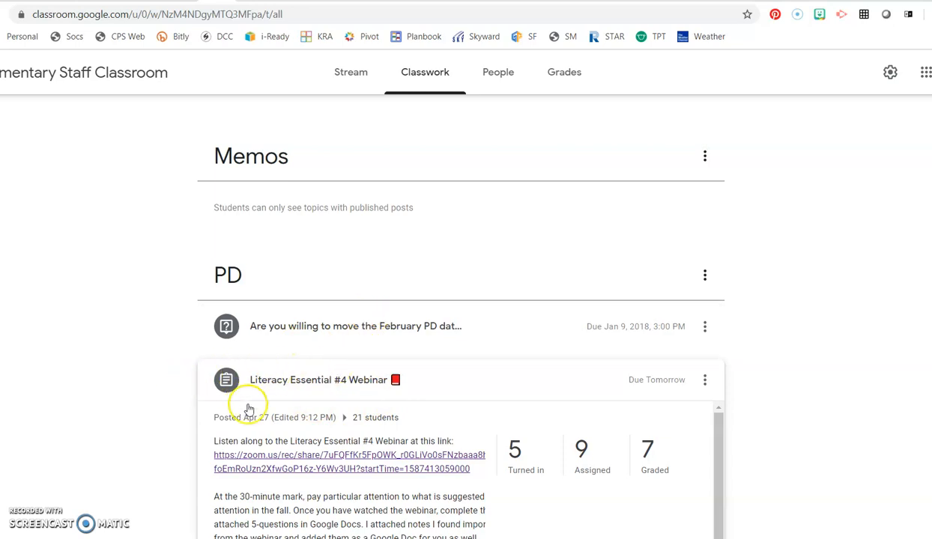
pyautogui.click(704, 380)
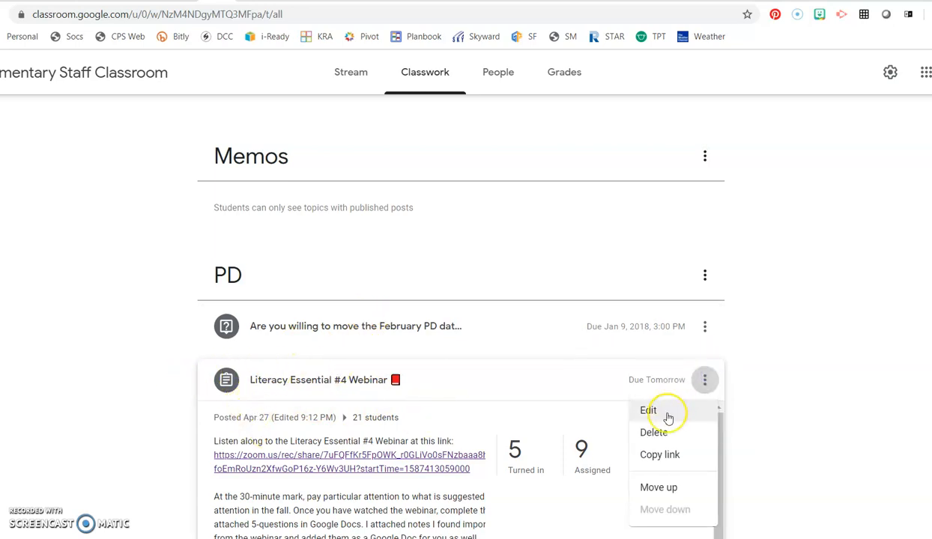
pyautogui.click(647, 410)
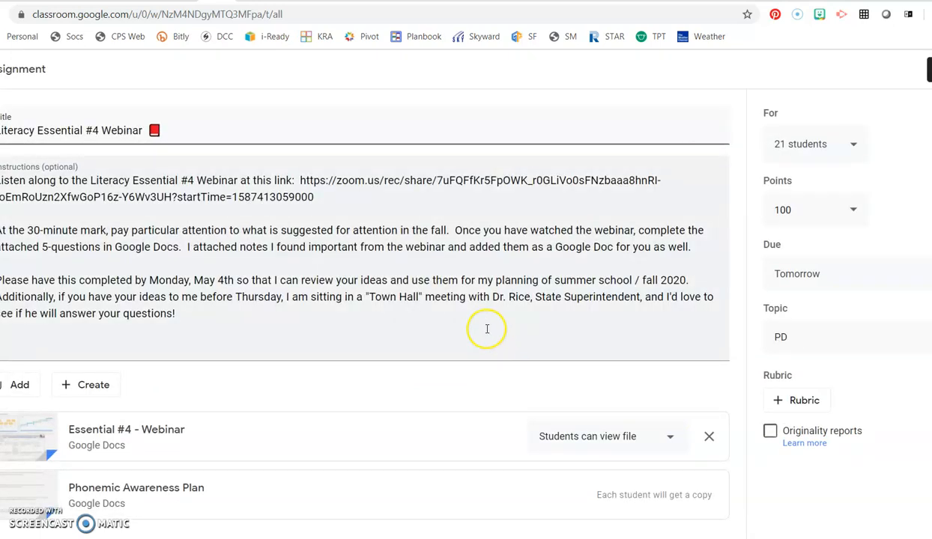
pyautogui.moveTo(342, 258)
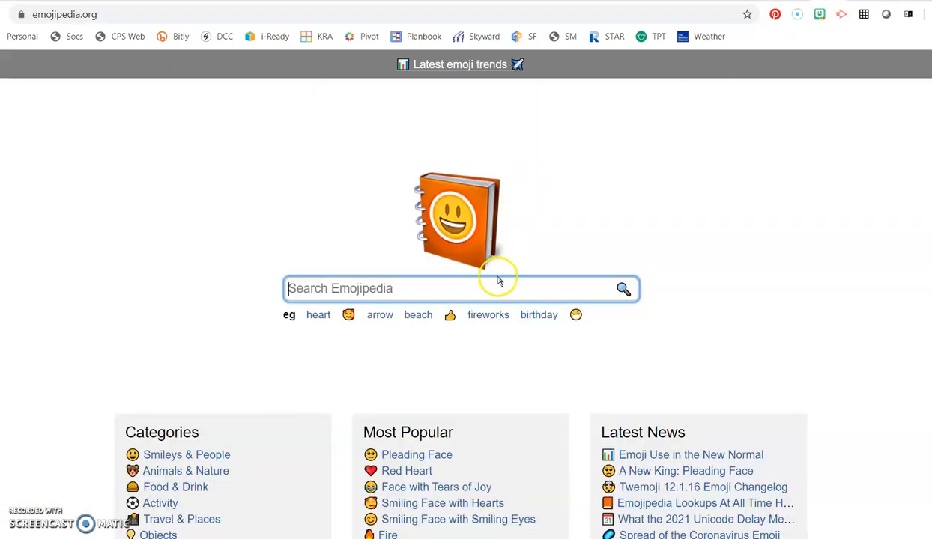
# Search Emojipedia for 'reading', open the red Closed Book emoji and copy it
pyautogui.write('re')
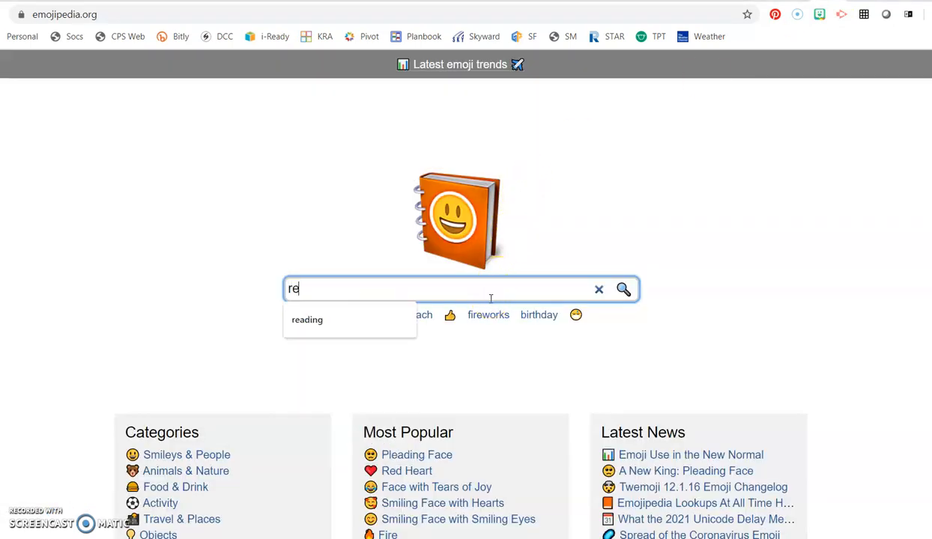
pyautogui.click(305, 321)
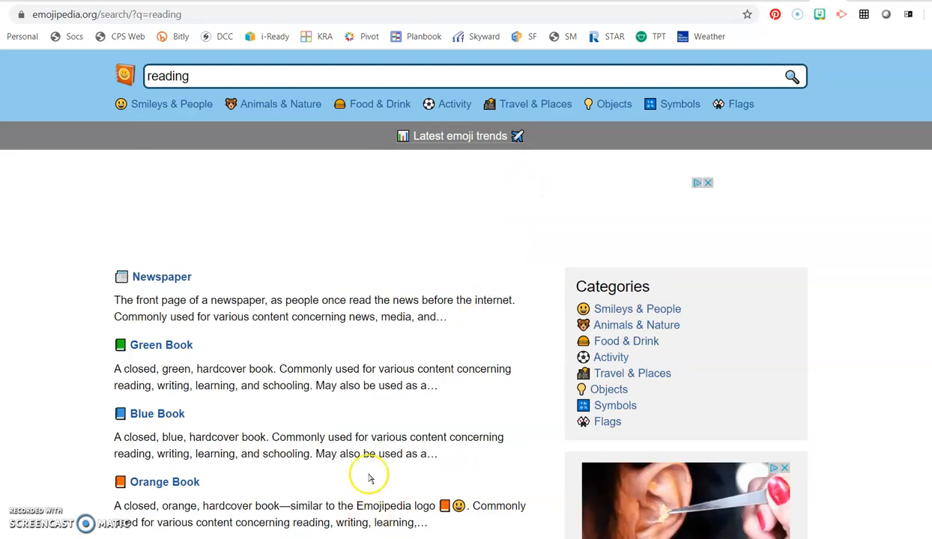
pyautogui.scroll(-3)
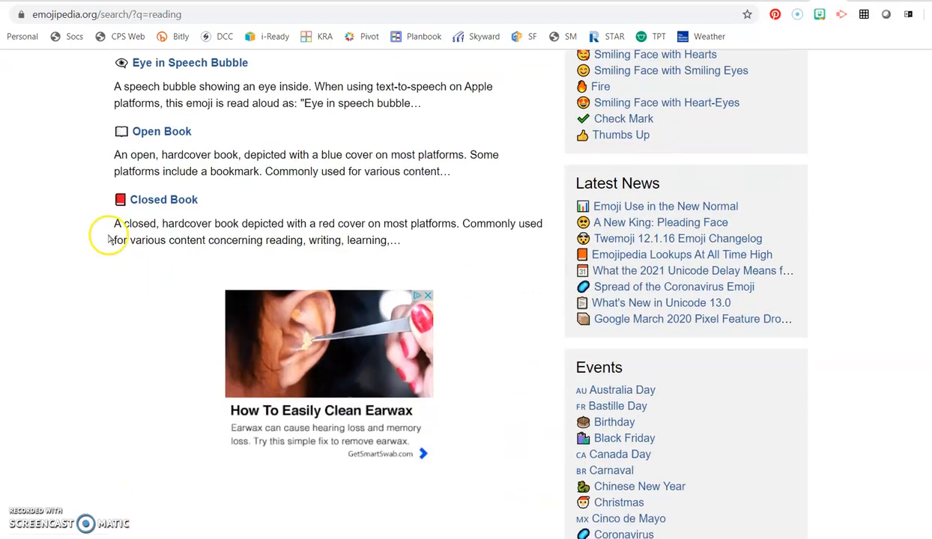
pyautogui.click(163, 200)
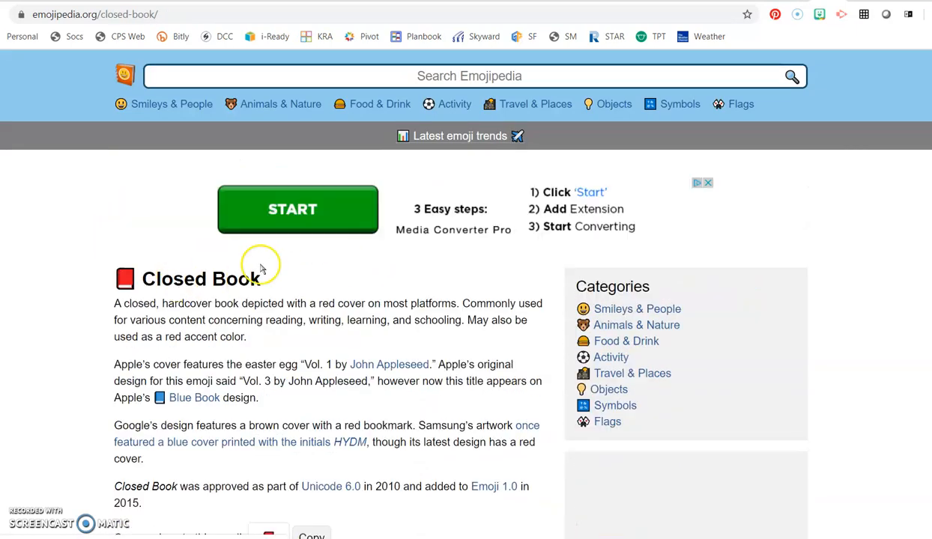
pyautogui.scroll(-3)
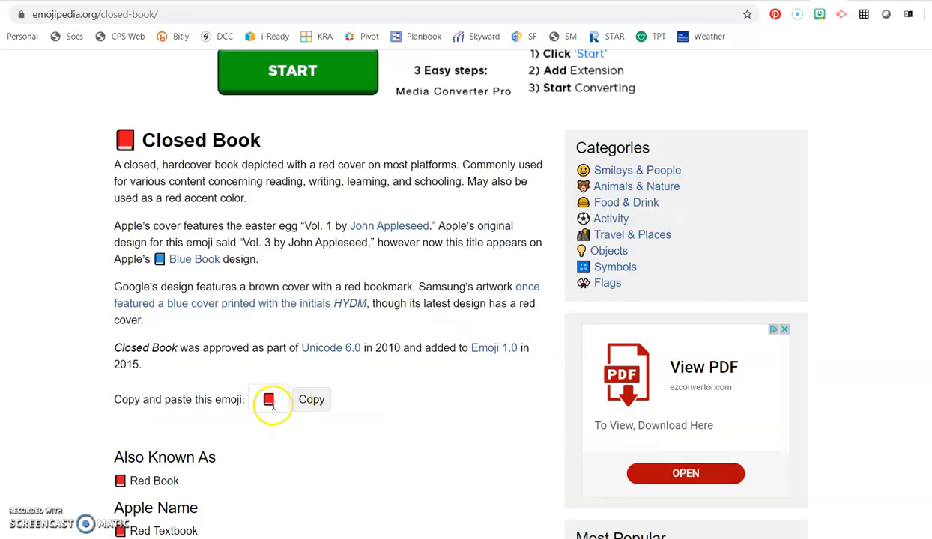
pyautogui.moveTo(307, 412)
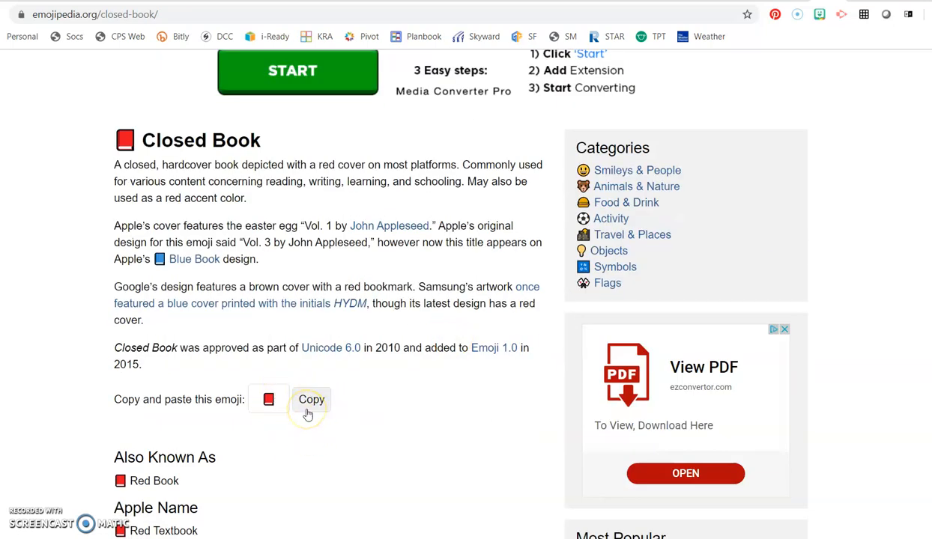
pyautogui.click(310, 398)
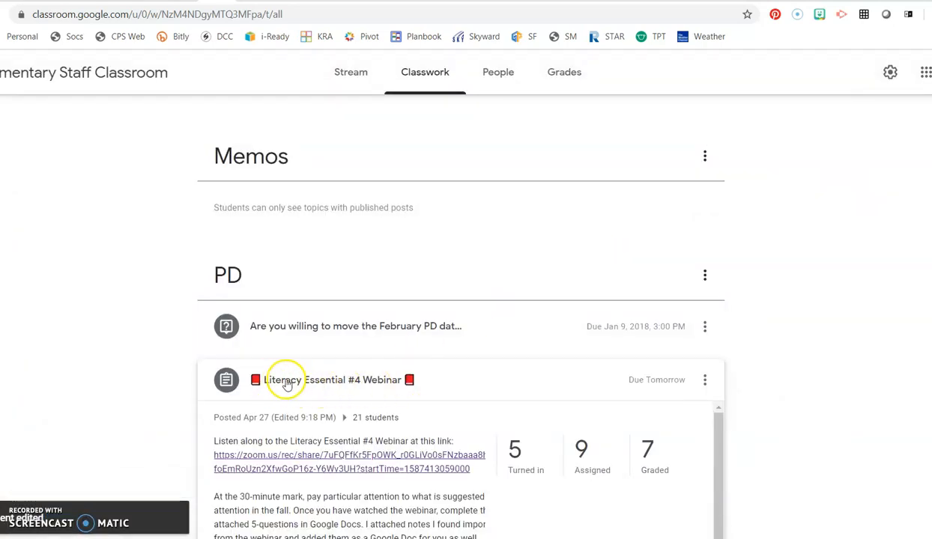
pyautogui.moveTo(362, 375)
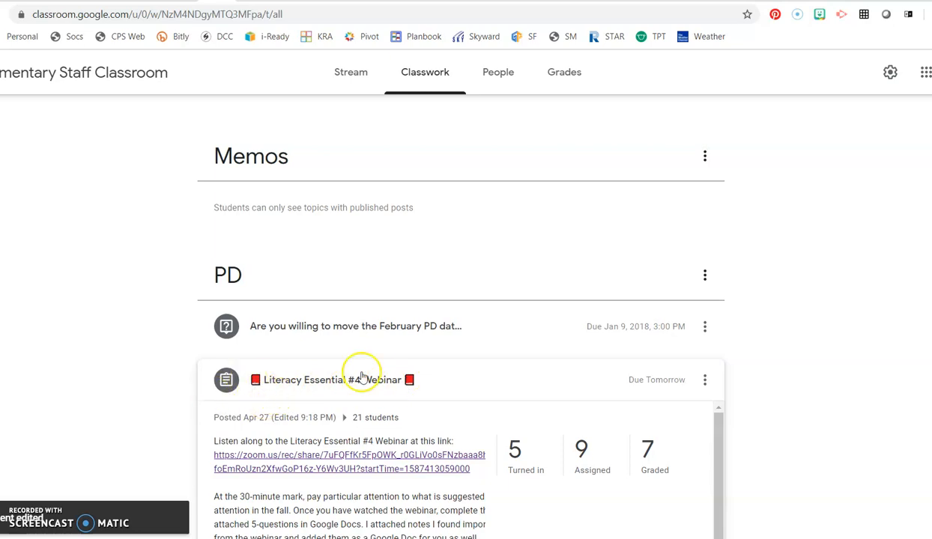
pyautogui.moveTo(405, 405)
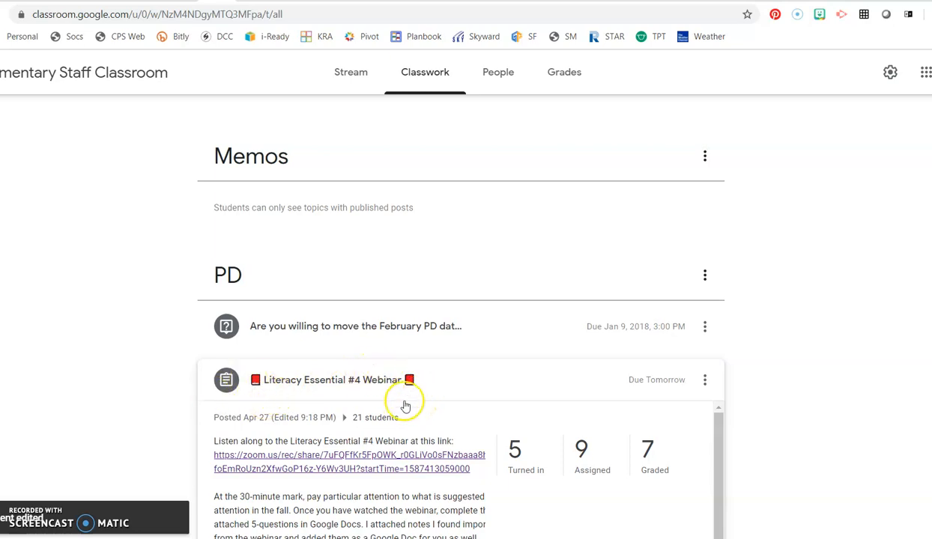
# Review the Literacy Essential #4 Webinar assignment title with its red book emoji in the Classwork list
pyautogui.scroll(-3)
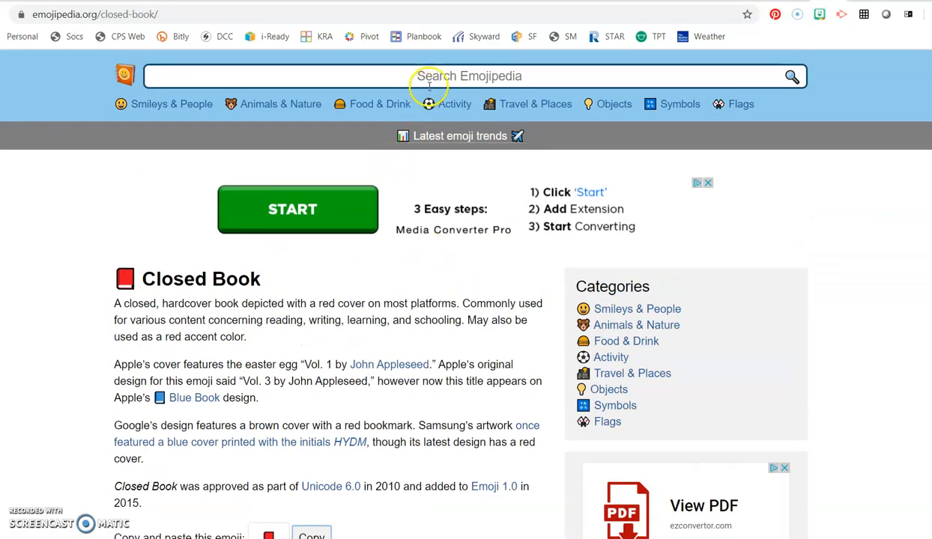
# Search Emojipedia for 'usa flag' and open the Flag: United States emoji page
pyautogui.write('usa fla')
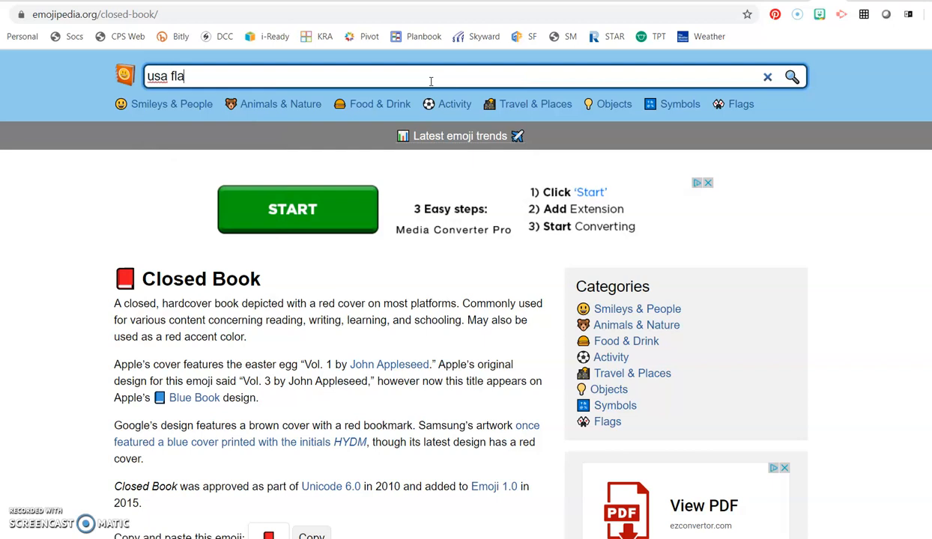
pyautogui.press('Enter')
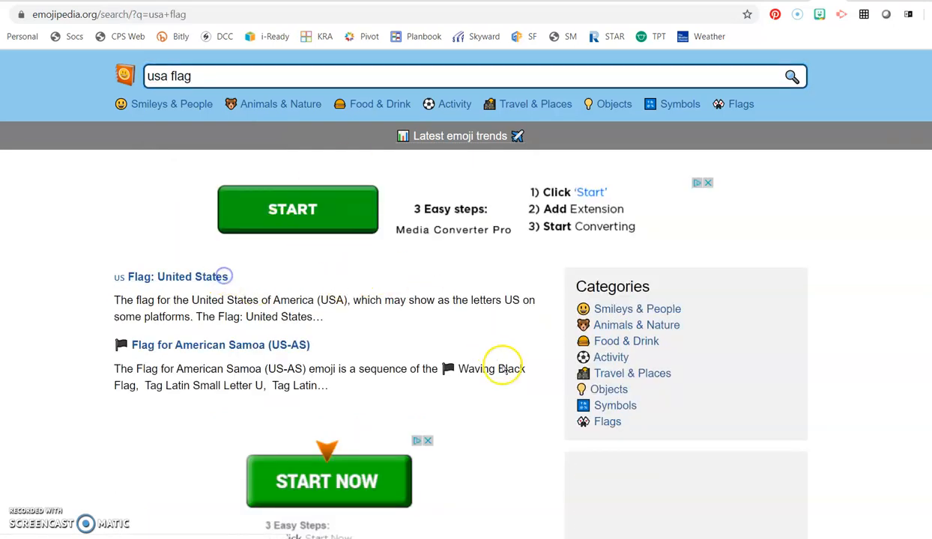
pyautogui.click(175, 275)
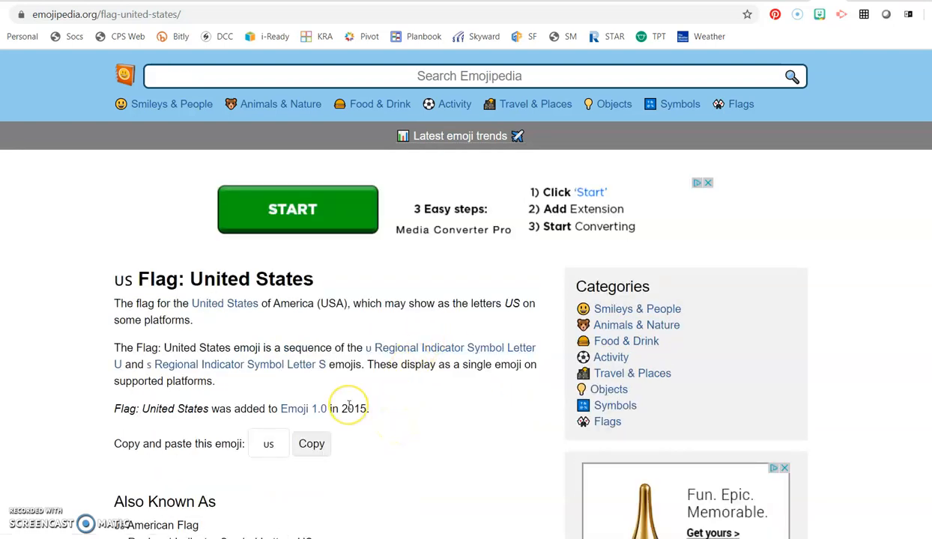
# Scroll the vendor list to the Google Android 8.0 version of the US flag
pyautogui.scroll(-3)
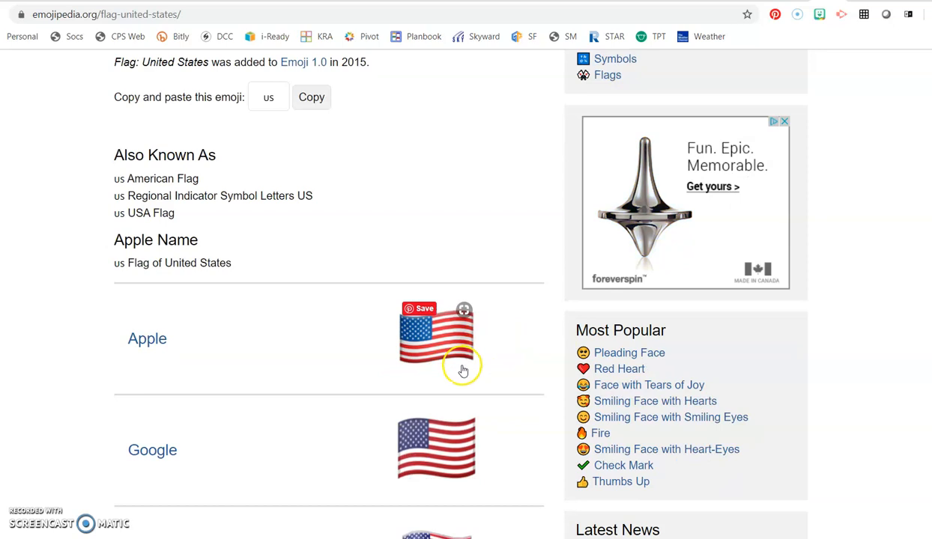
pyautogui.scroll(-3)
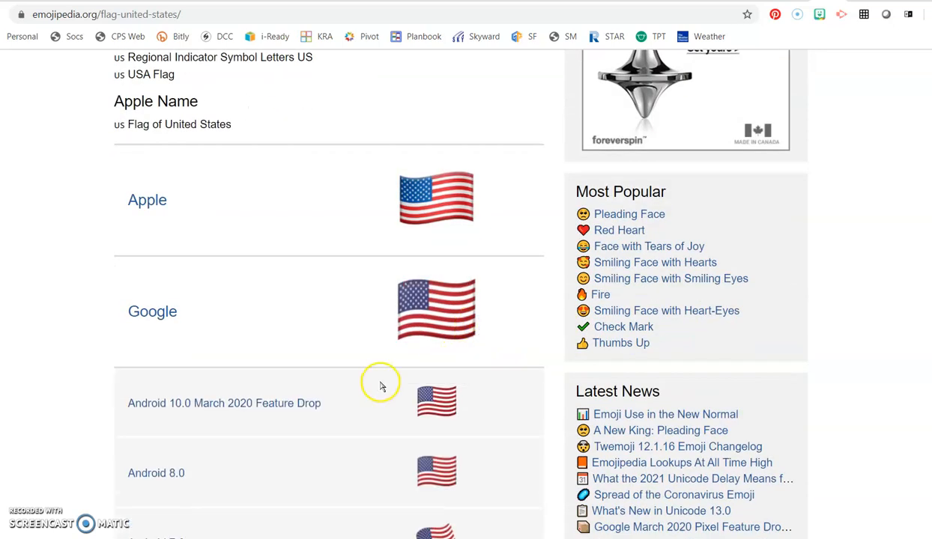
pyautogui.scroll(-3)
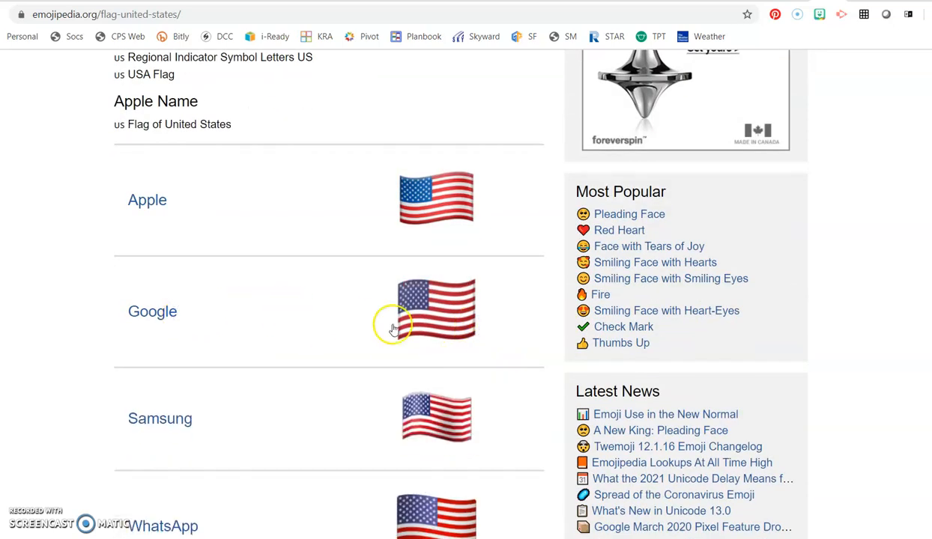
pyautogui.scroll(-3)
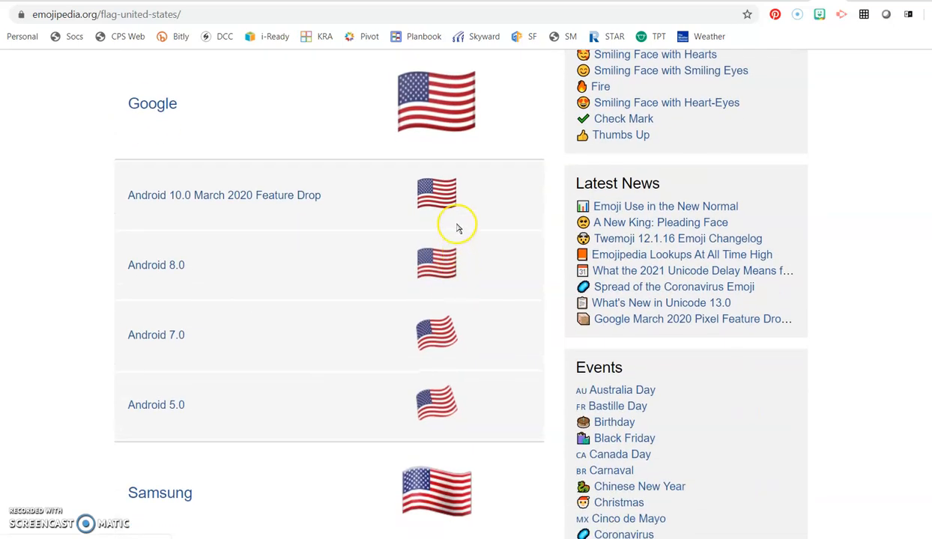
pyautogui.moveTo(411, 219)
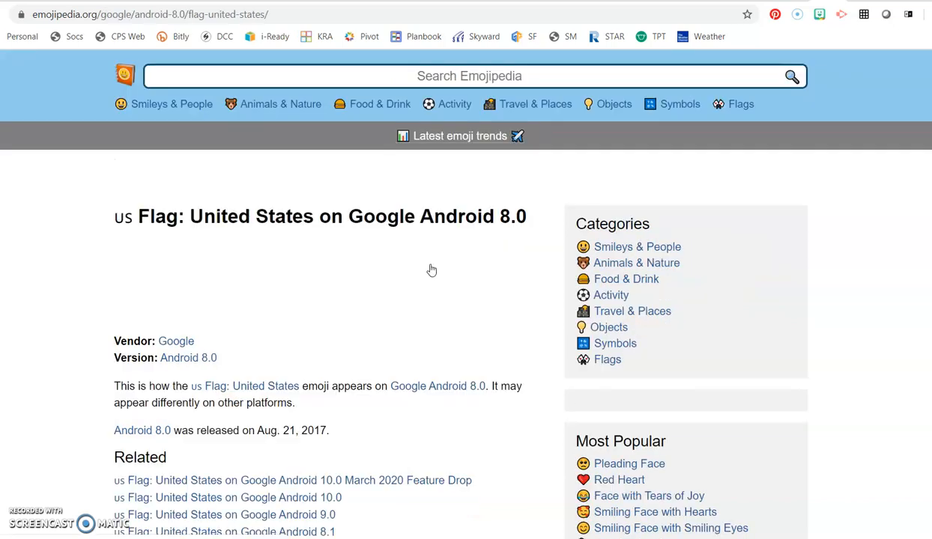
pyautogui.scroll(-3)
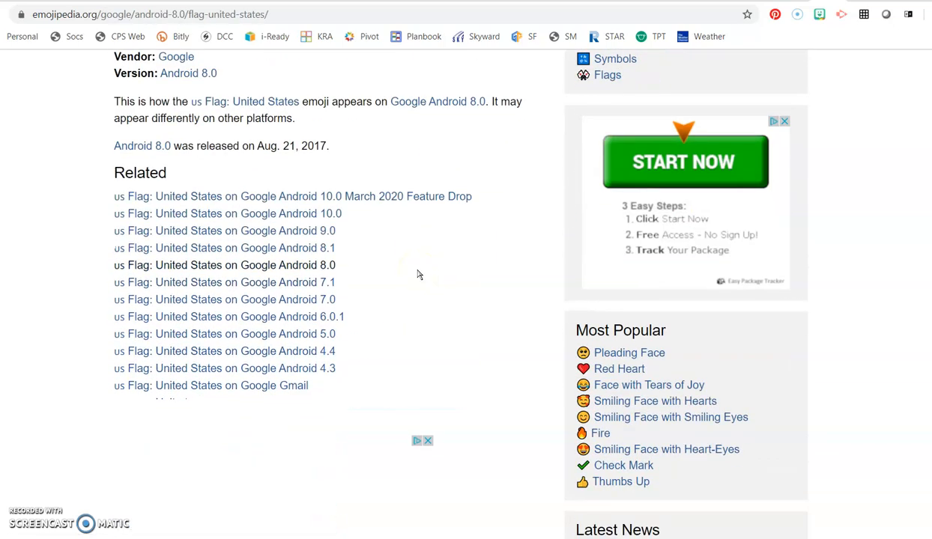
pyautogui.scroll(-3)
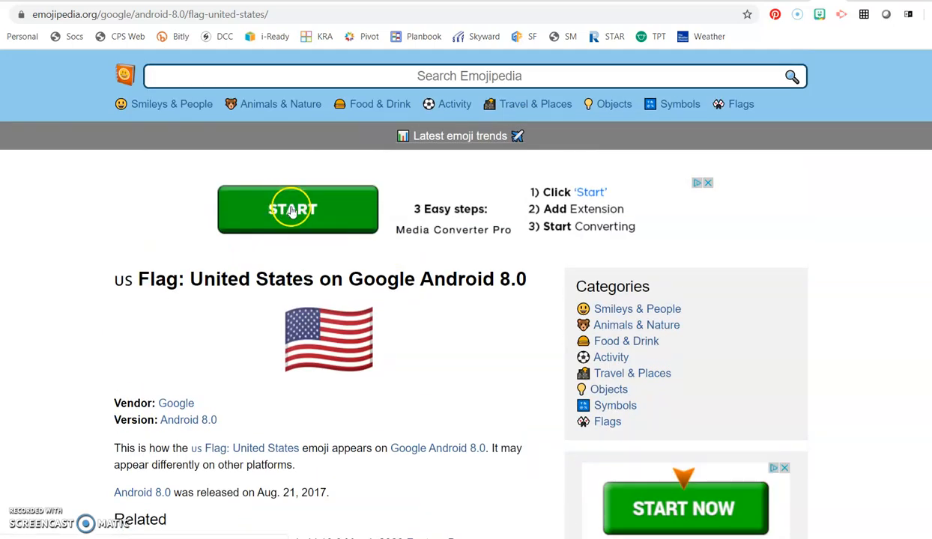
pyautogui.rightClick(329, 338)
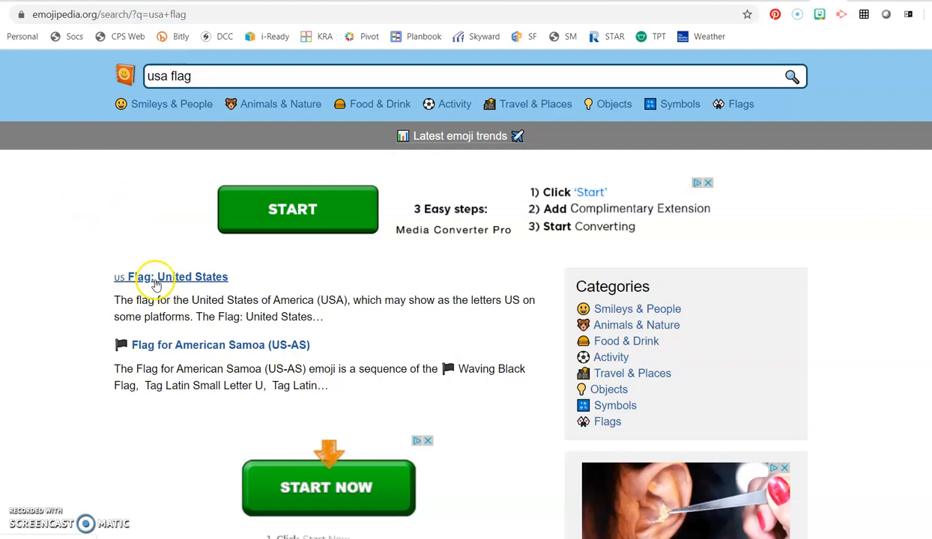
# Search Emojipedia for 'flag' and browse the flag results
pyautogui.scroll(-3)
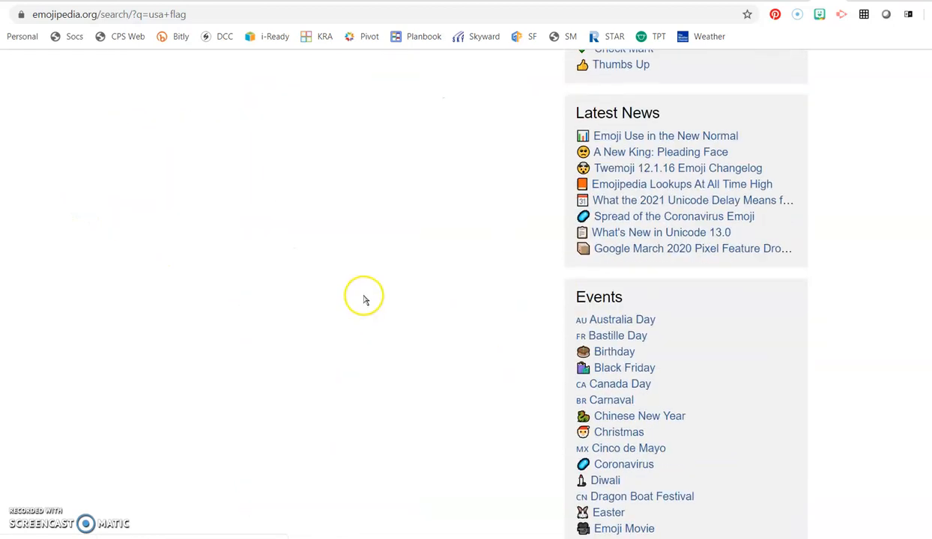
pyautogui.scroll(3)
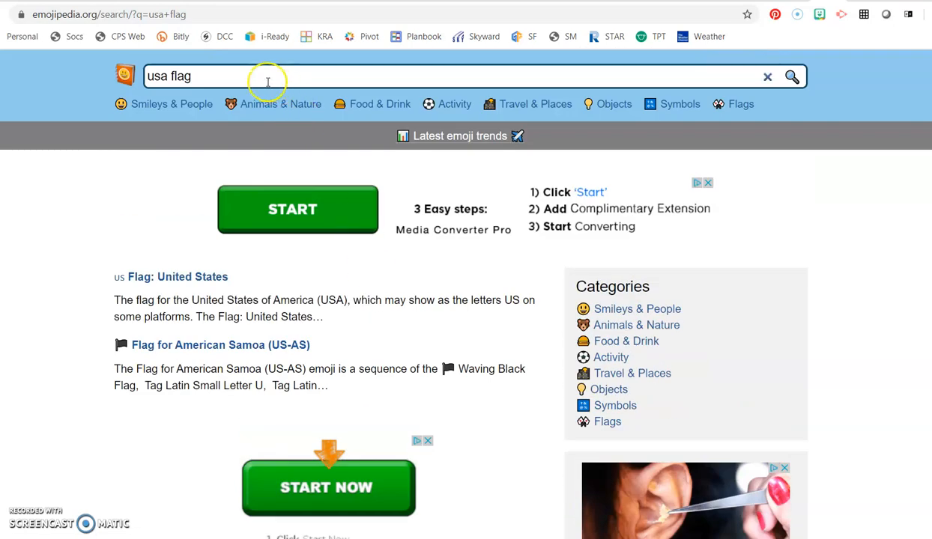
pyautogui.write('flag')
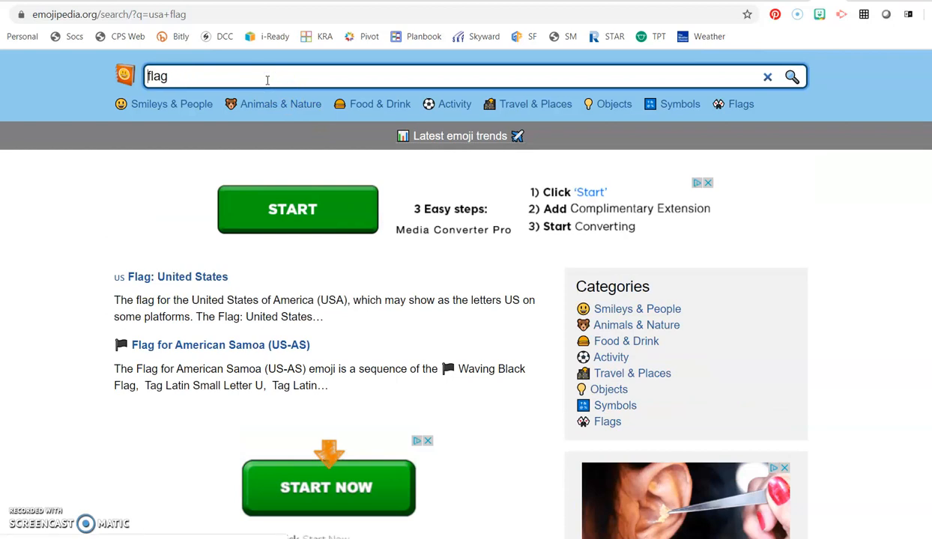
pyautogui.moveTo(520, 394)
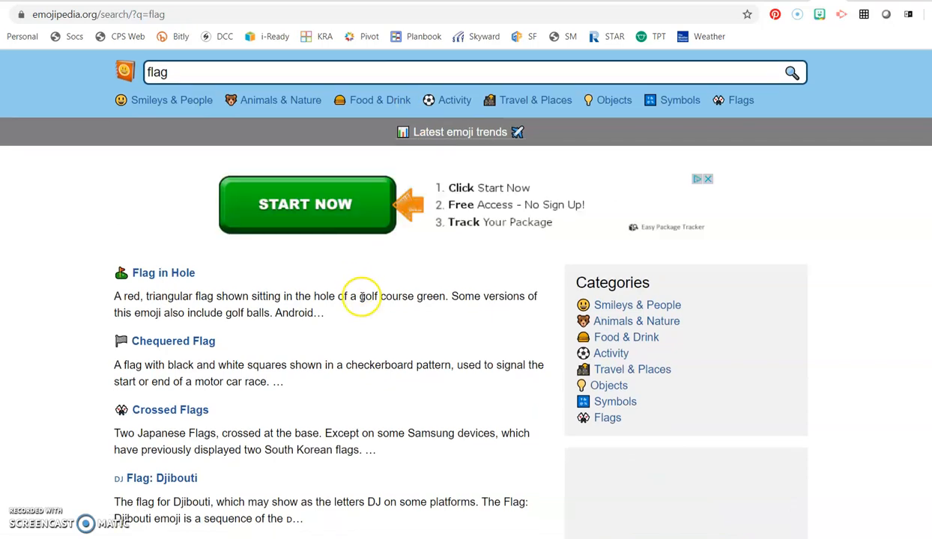
pyautogui.scroll(-3)
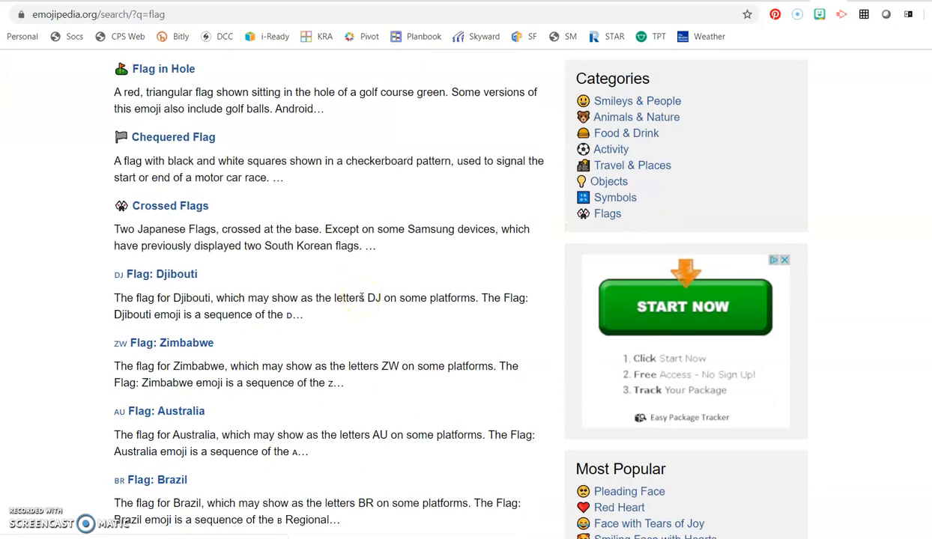
pyautogui.scroll(-3)
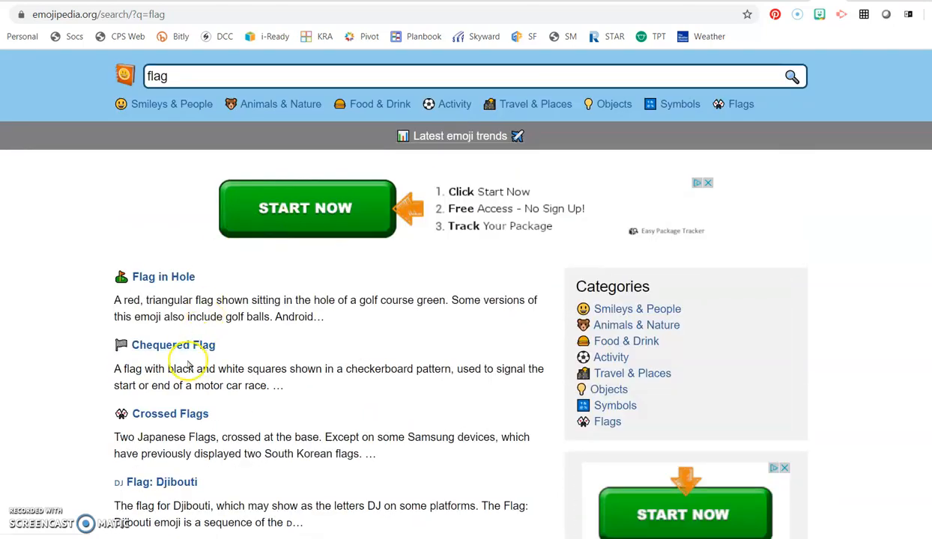
pyautogui.moveTo(180, 348)
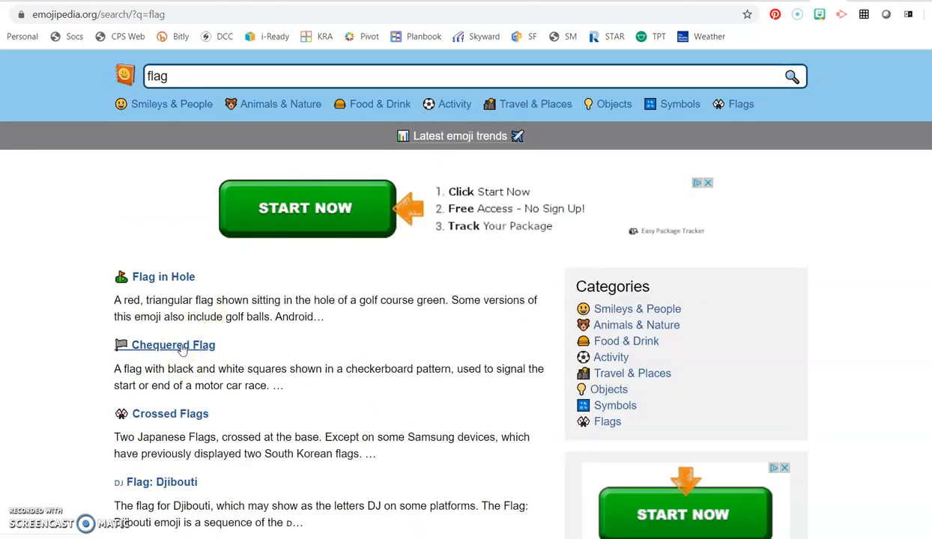
# Copy the Chequered Flag emoji from its Emojipedia page to the clipboard
pyautogui.click(174, 344)
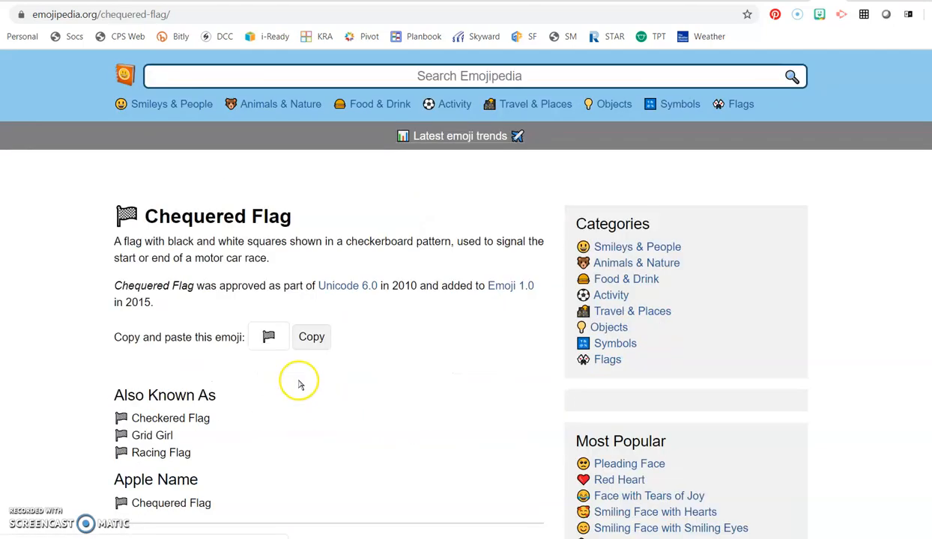
pyautogui.scroll(-3)
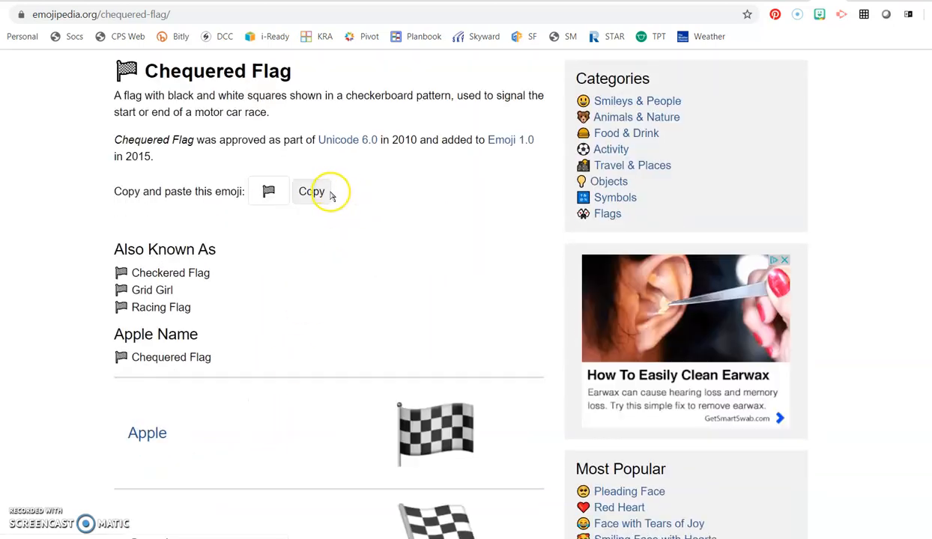
pyautogui.click(311, 191)
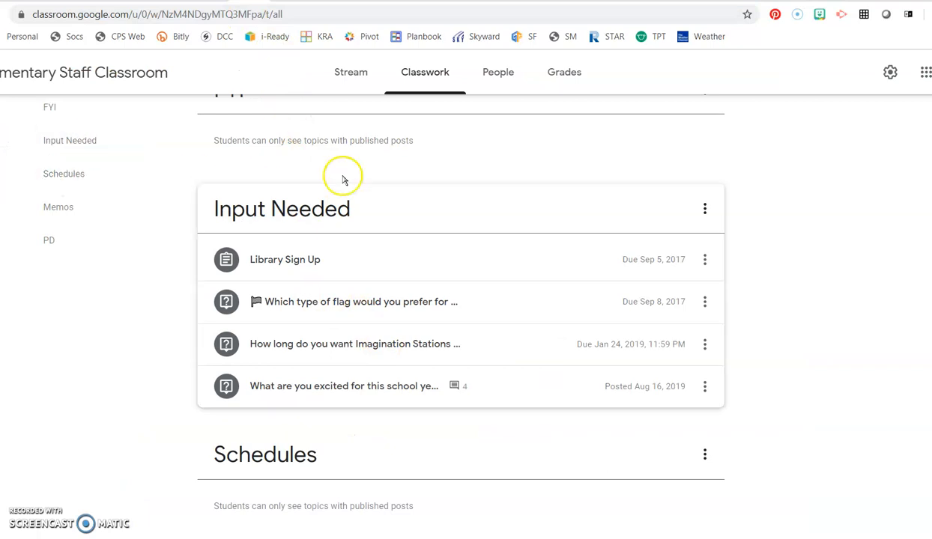
# Return to the Stream and scroll to the memo's 'Things I've Learned' section
pyautogui.click(351, 71)
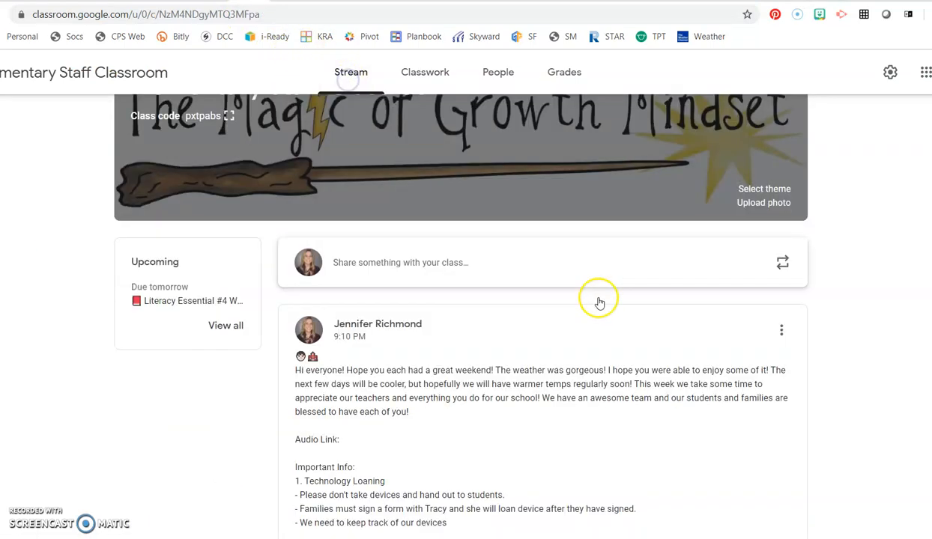
pyautogui.scroll(-3)
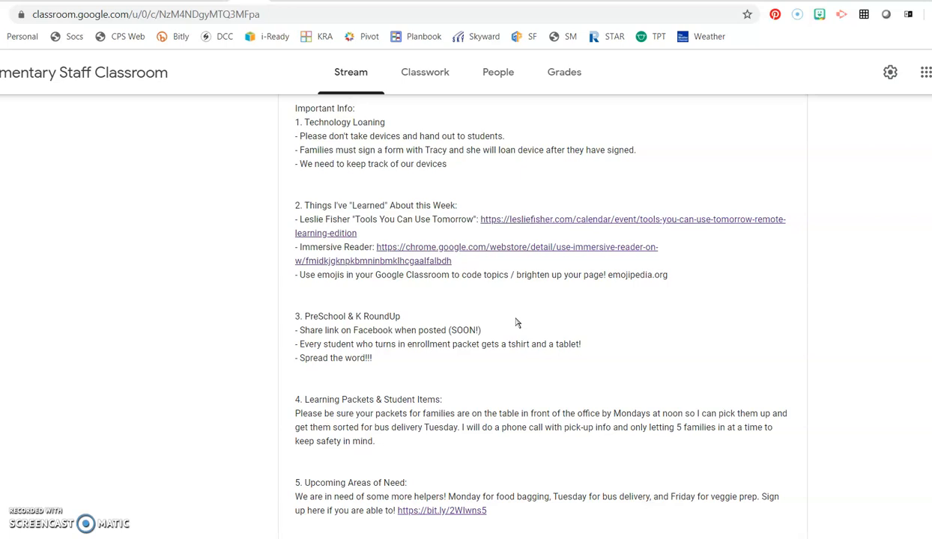
pyautogui.moveTo(545, 299)
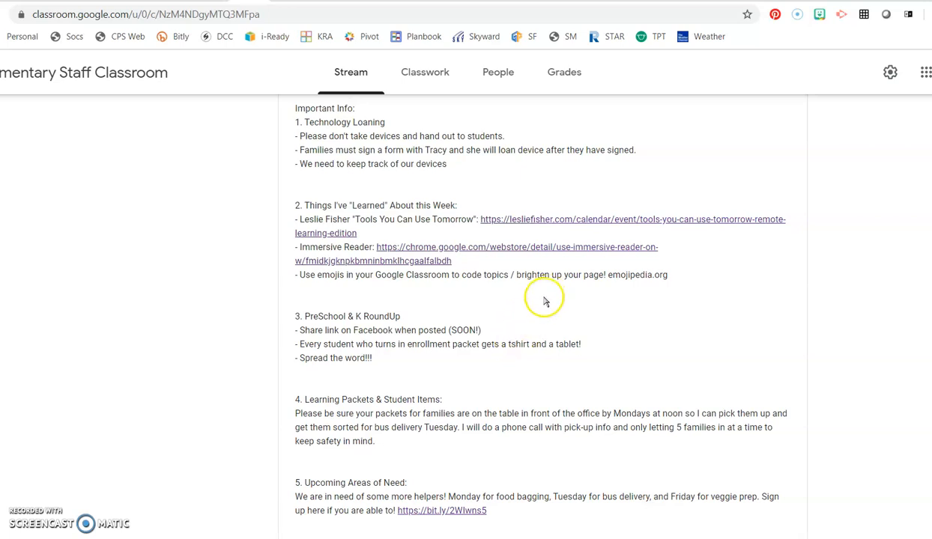
pyautogui.moveTo(675, 351)
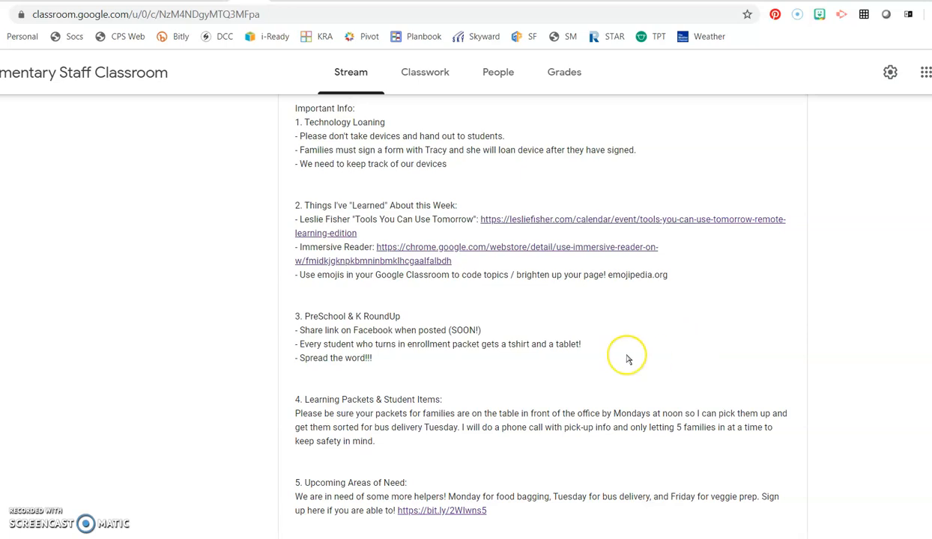
pyautogui.moveTo(629, 359)
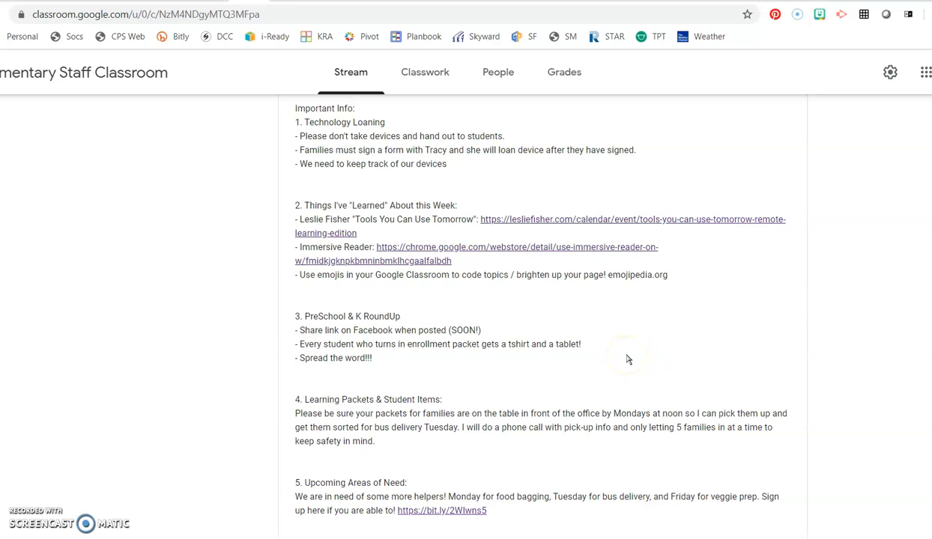
pyautogui.scroll(-3)
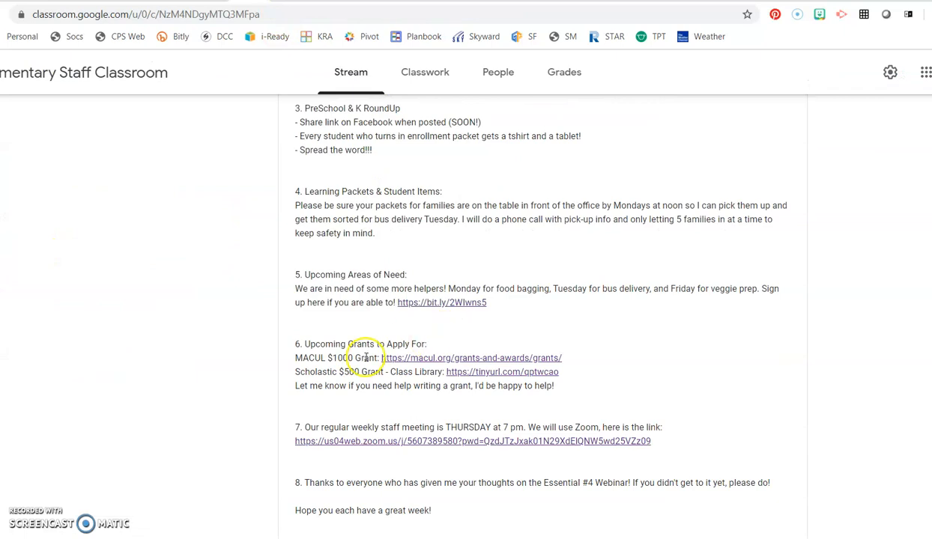
pyautogui.moveTo(466, 442)
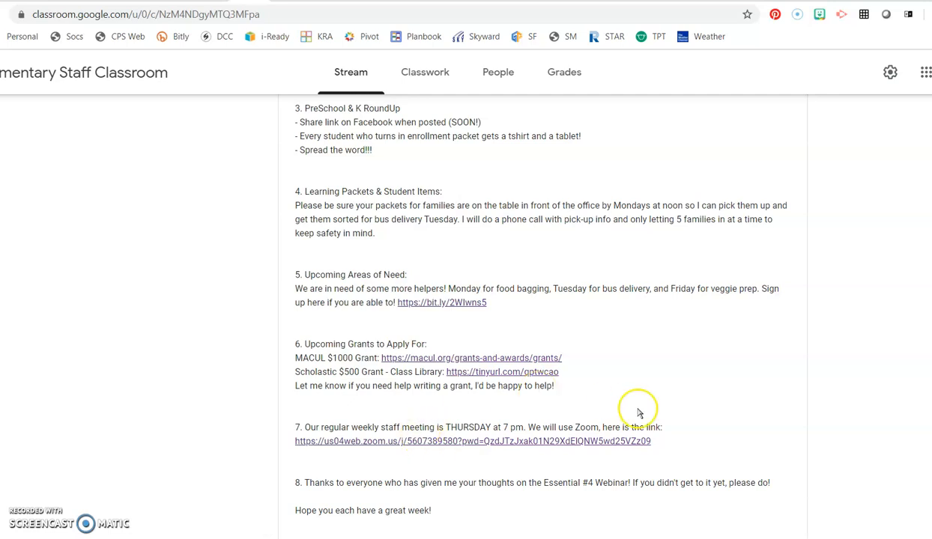
pyautogui.scroll(-3)
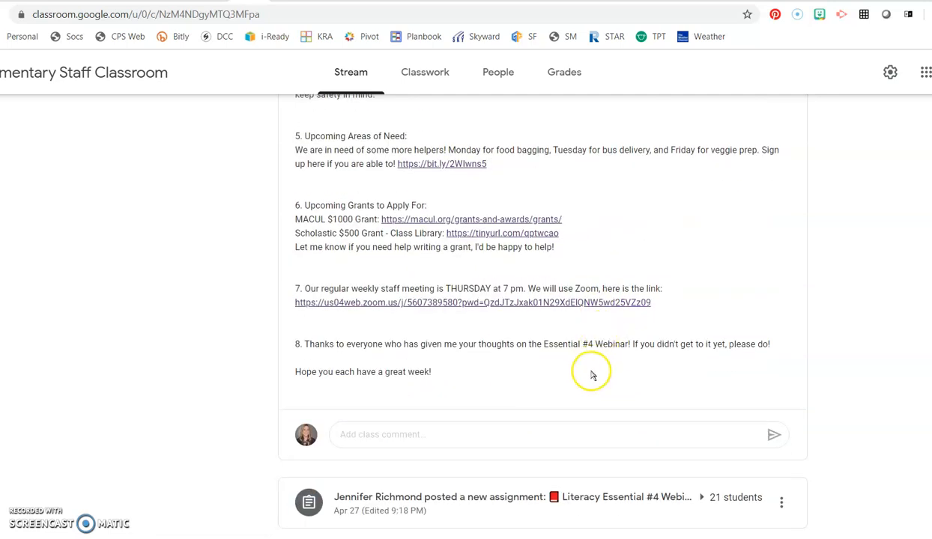
pyautogui.moveTo(621, 364)
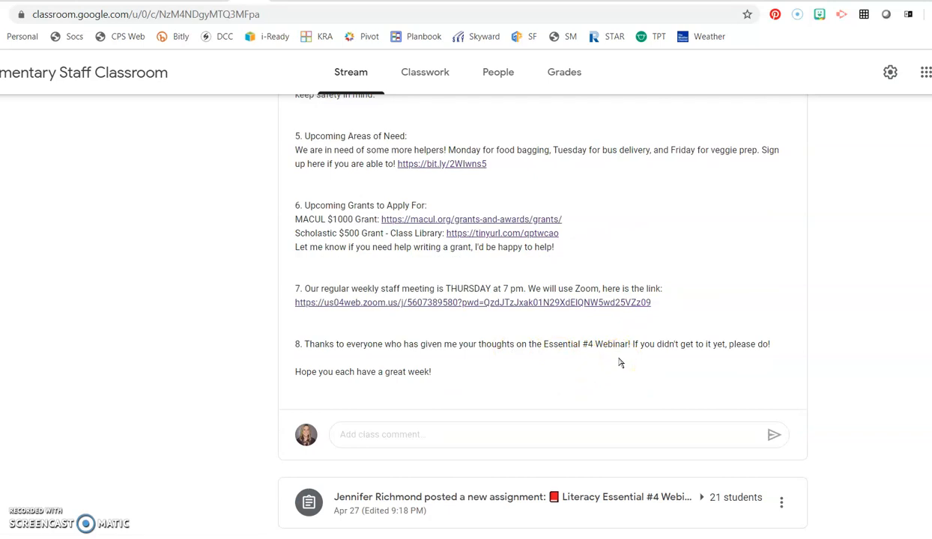